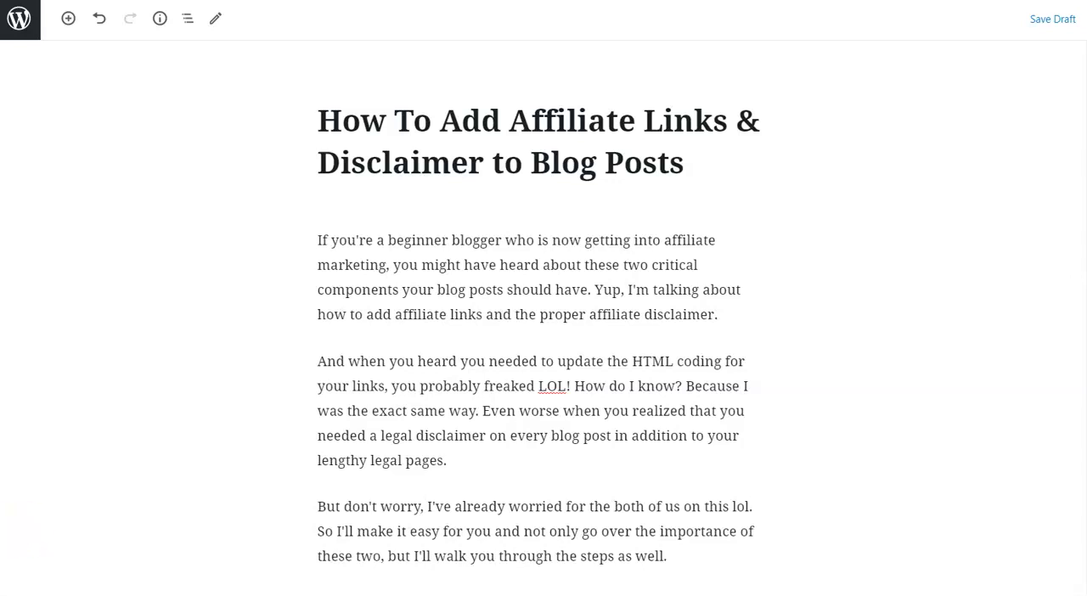
- Check where the Disclaimer Legal Page link points, then dismiss its link details
{"action": "scroll", "scroll_direction": "down", "scroll_amount": 3}
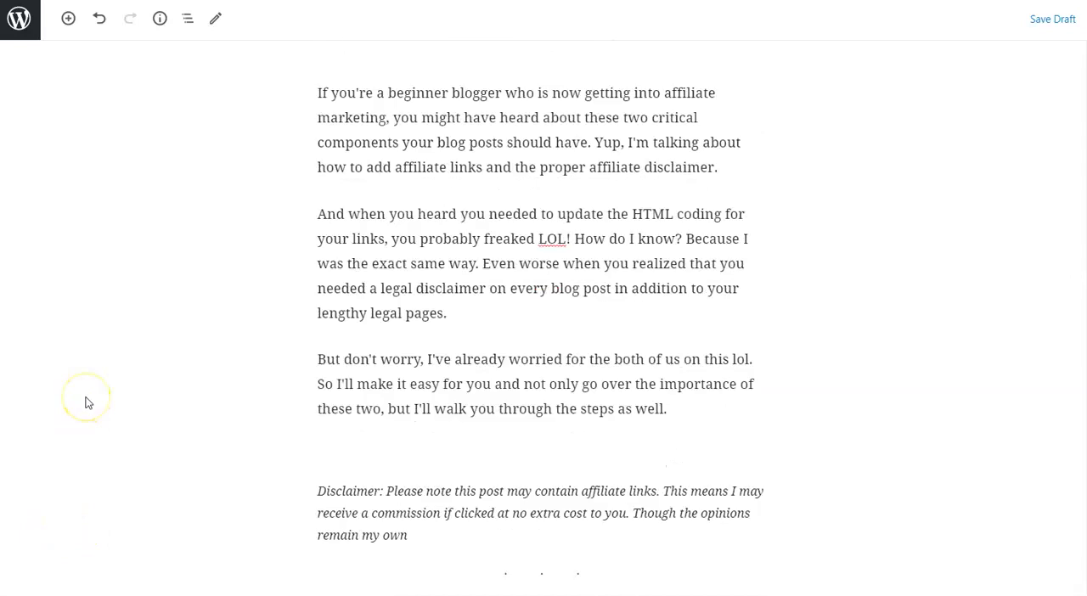
{"action": "scroll", "scroll_direction": "down", "scroll_amount": 3}
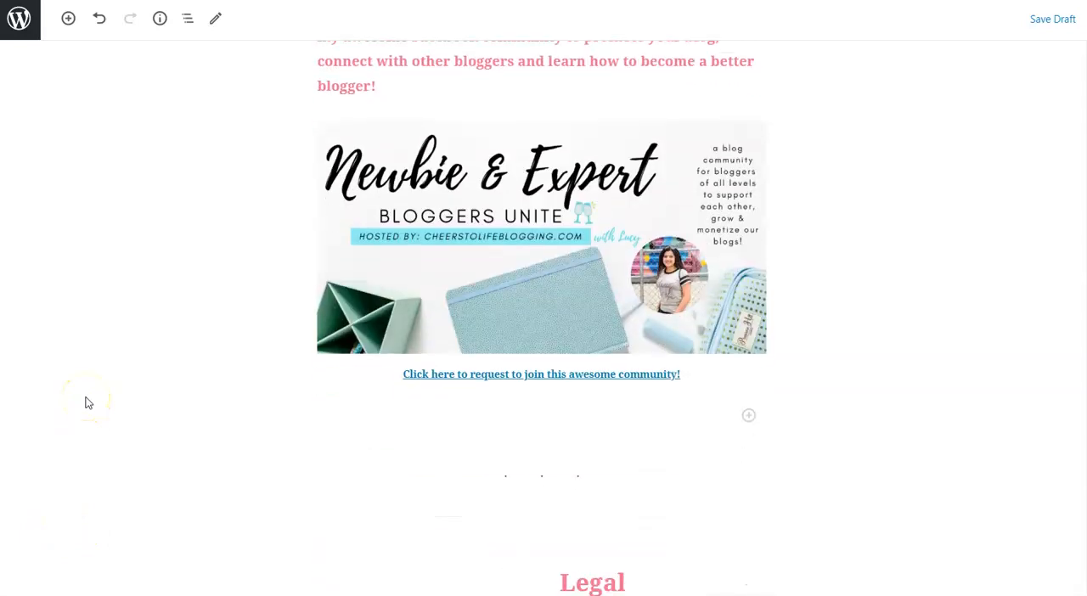
{"action": "scroll", "scroll_direction": "down", "scroll_amount": 3}
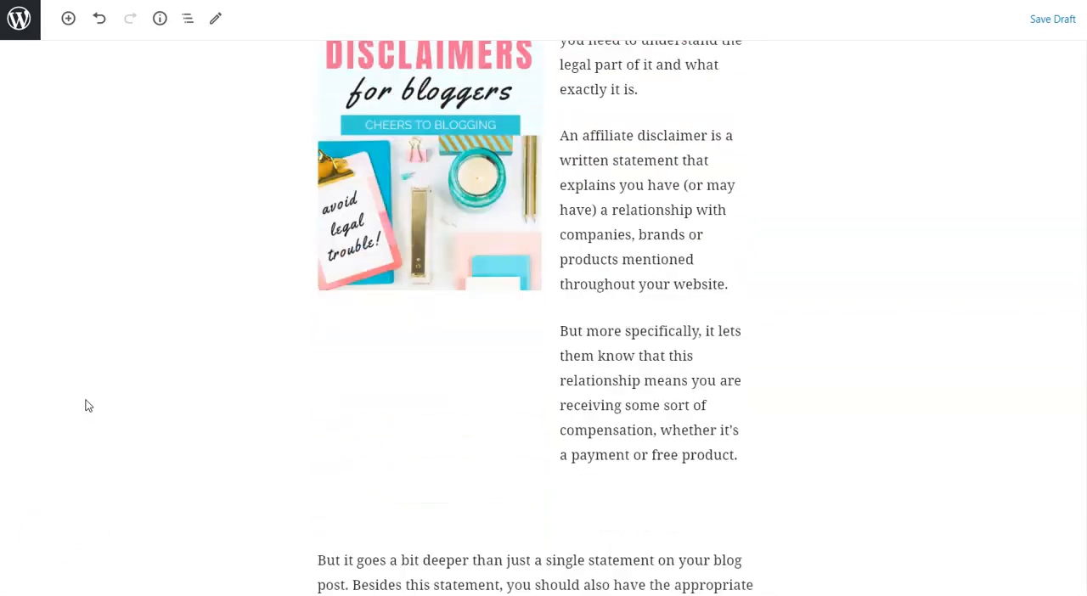
{"action": "scroll", "scroll_direction": "down", "scroll_amount": 3}
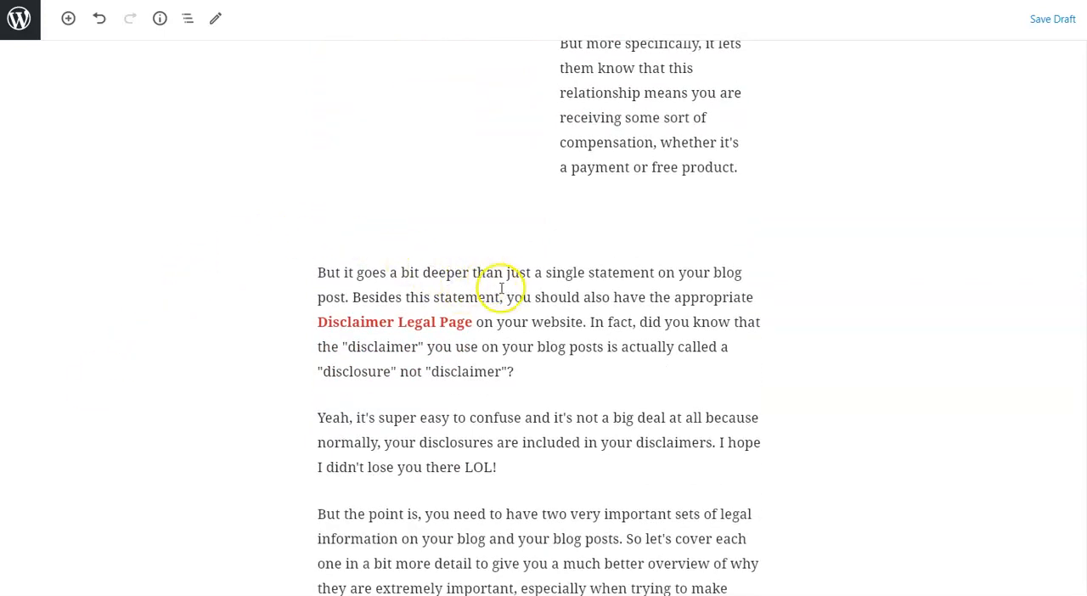
{"action": "mouse_move", "coordinate": [347, 321]}
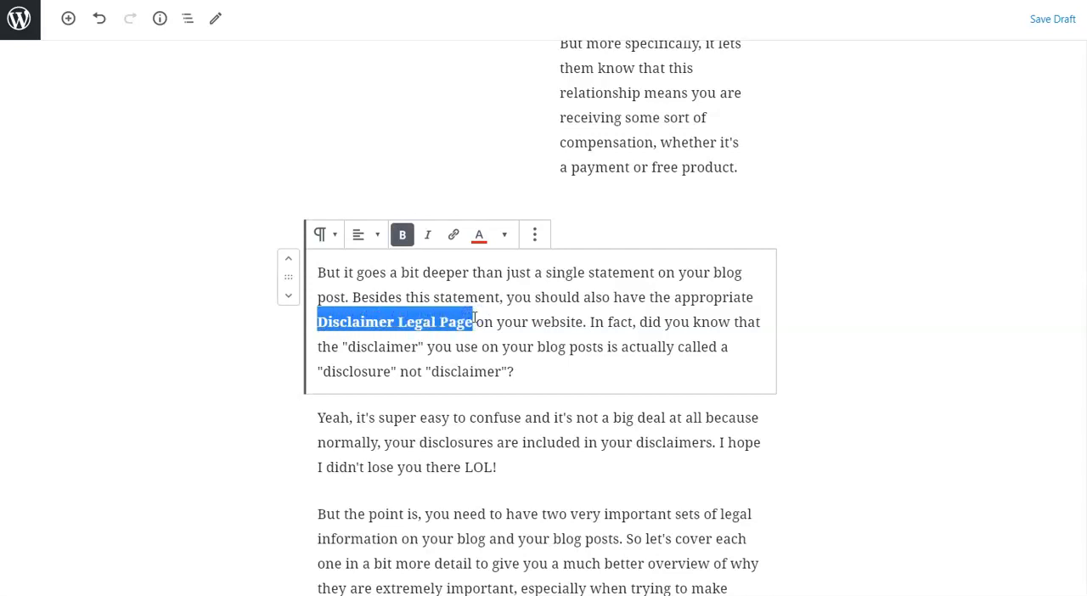
{"action": "mouse_move", "coordinate": [454, 234]}
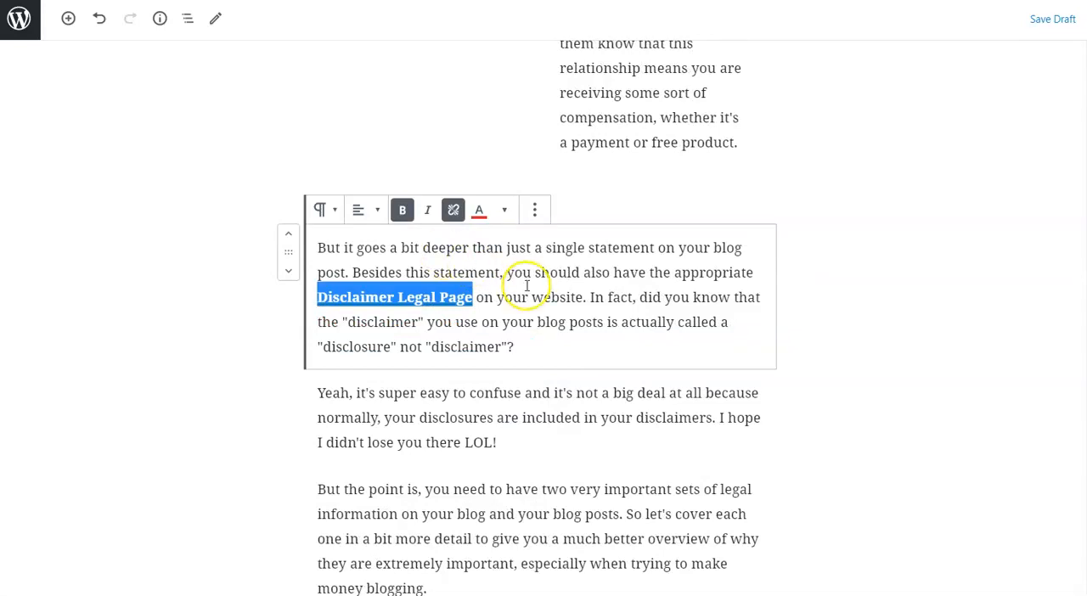
{"action": "left_click", "coordinate": [453, 211]}
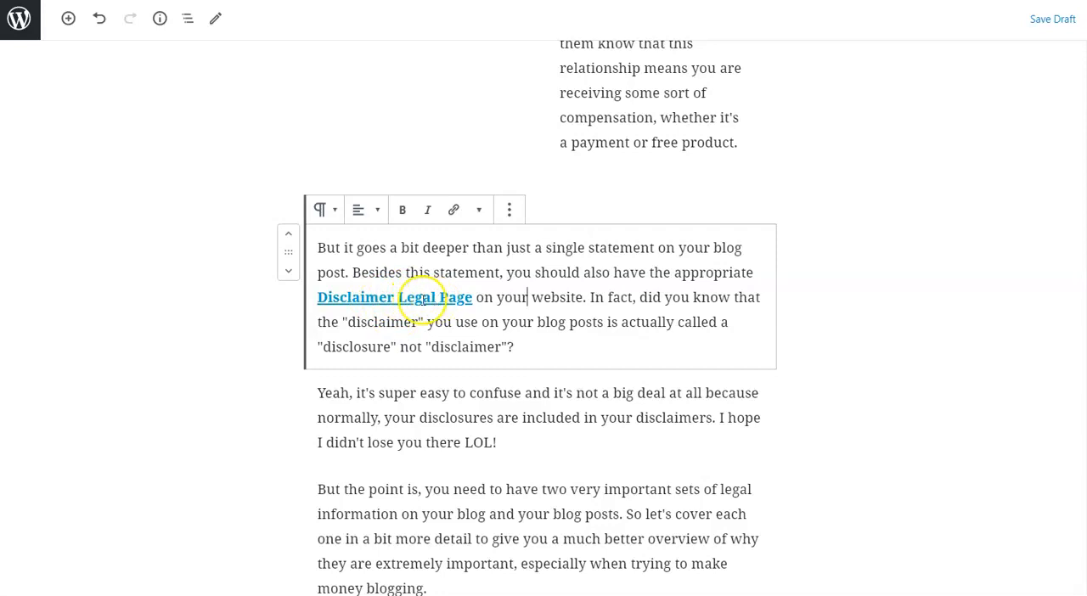
{"action": "left_click", "coordinate": [394, 297]}
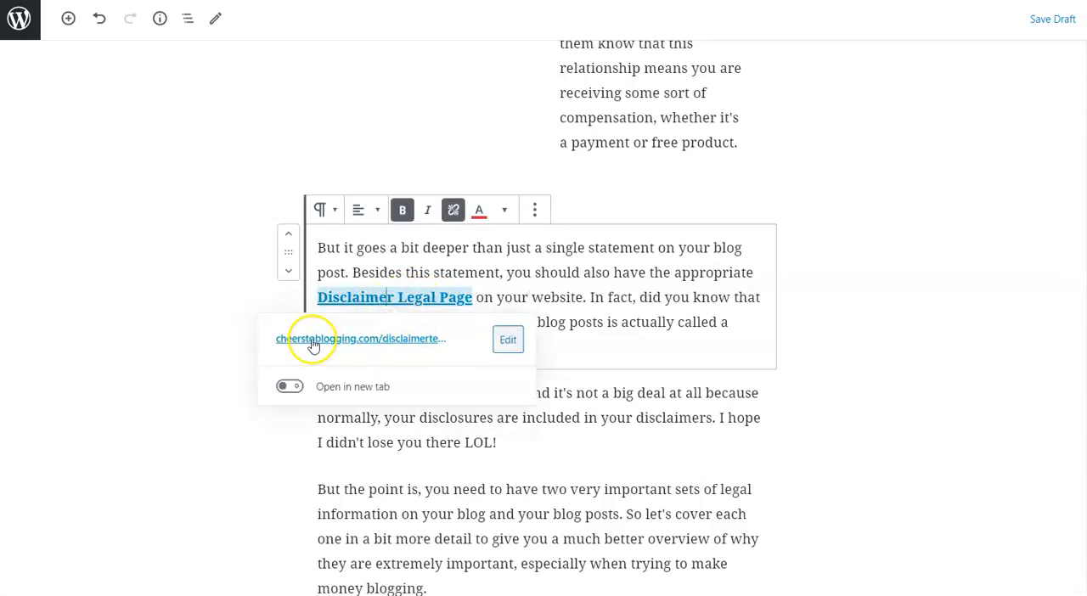
{"action": "mouse_move", "coordinate": [472, 346]}
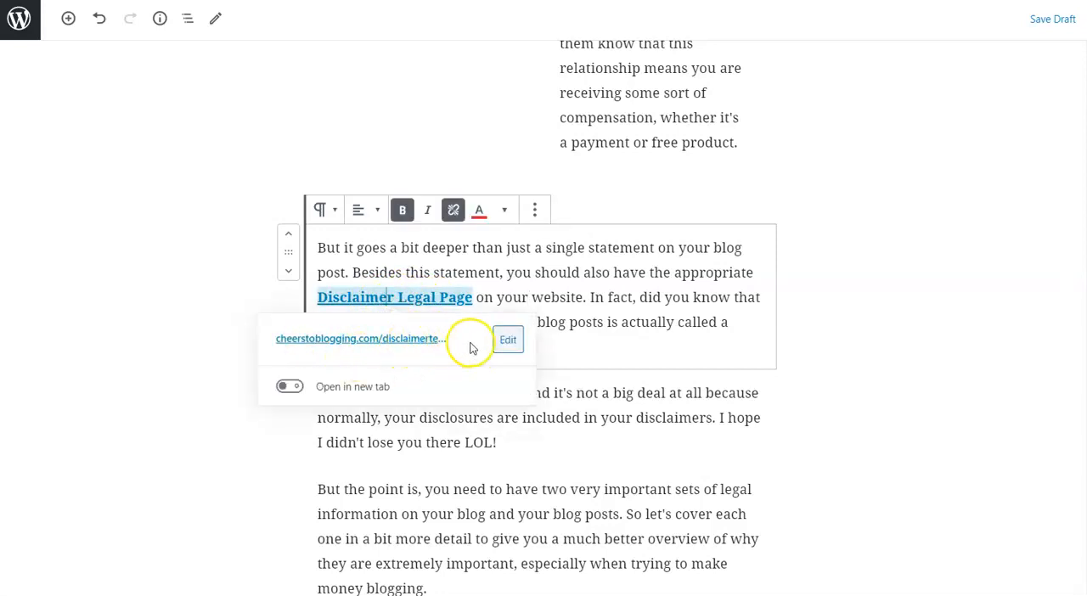
{"action": "left_click", "coordinate": [571, 289]}
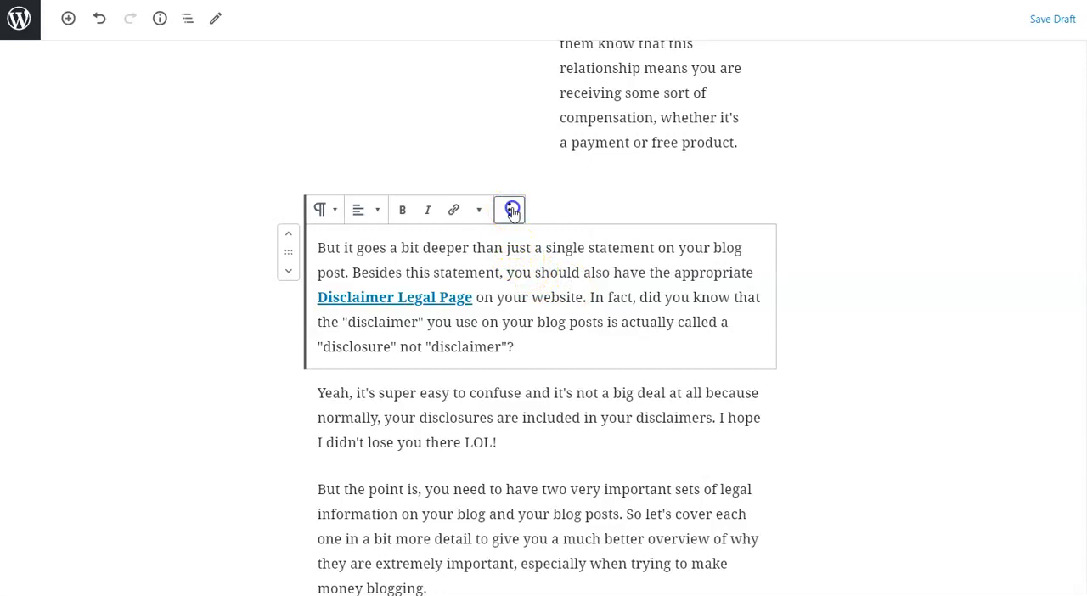
- Show the legal paragraph as raw HTML and highlight the link's href to the disclaimer page
{"action": "left_click", "coordinate": [510, 211]}
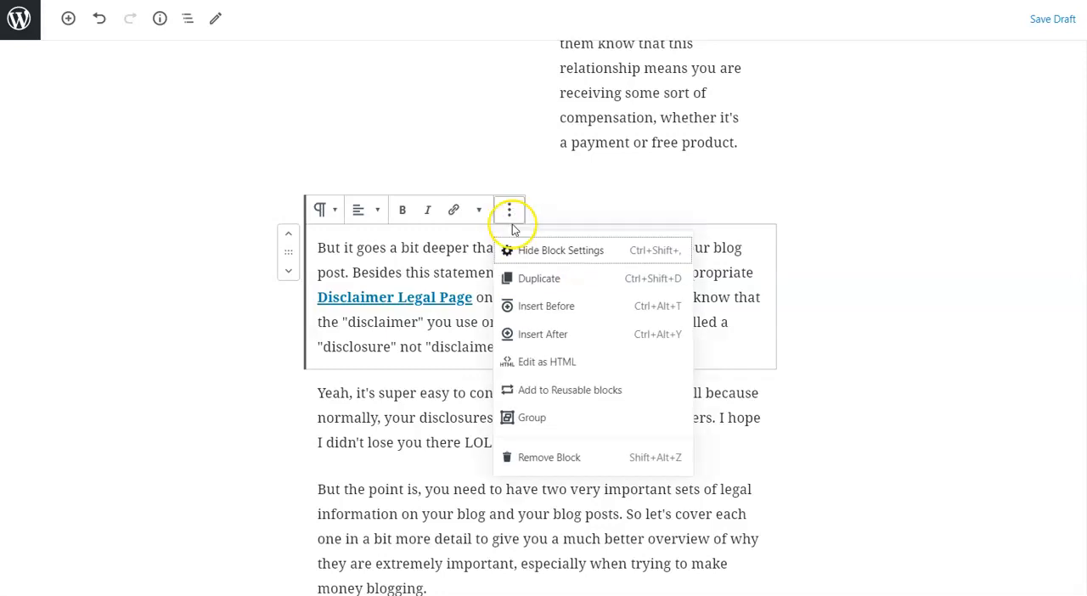
{"action": "left_click", "coordinate": [547, 361]}
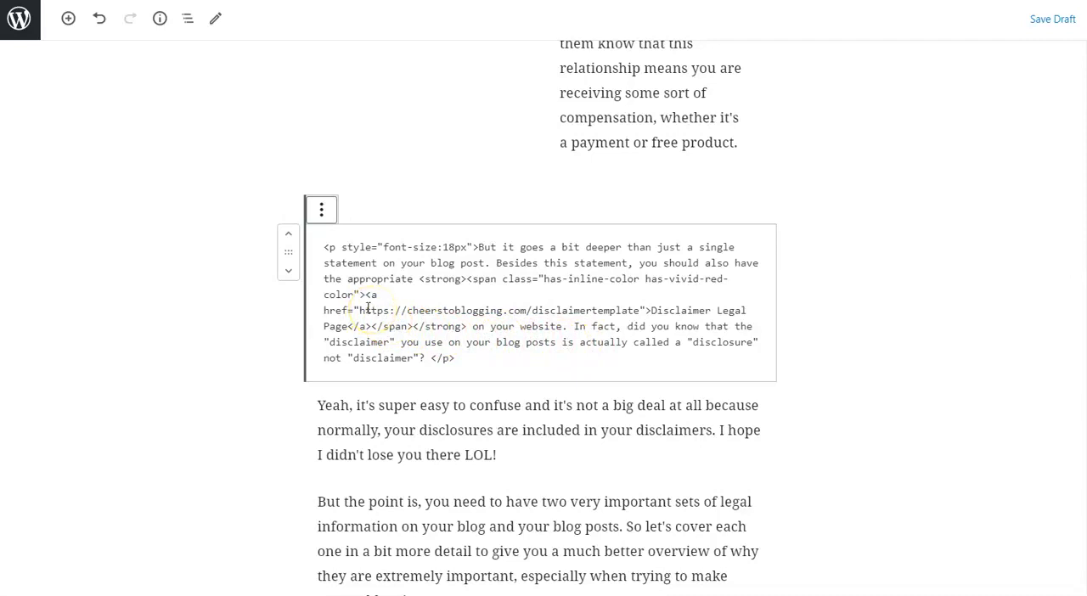
{"action": "left_click_drag", "start_coordinate": [360, 309], "coordinate": [637, 304]}
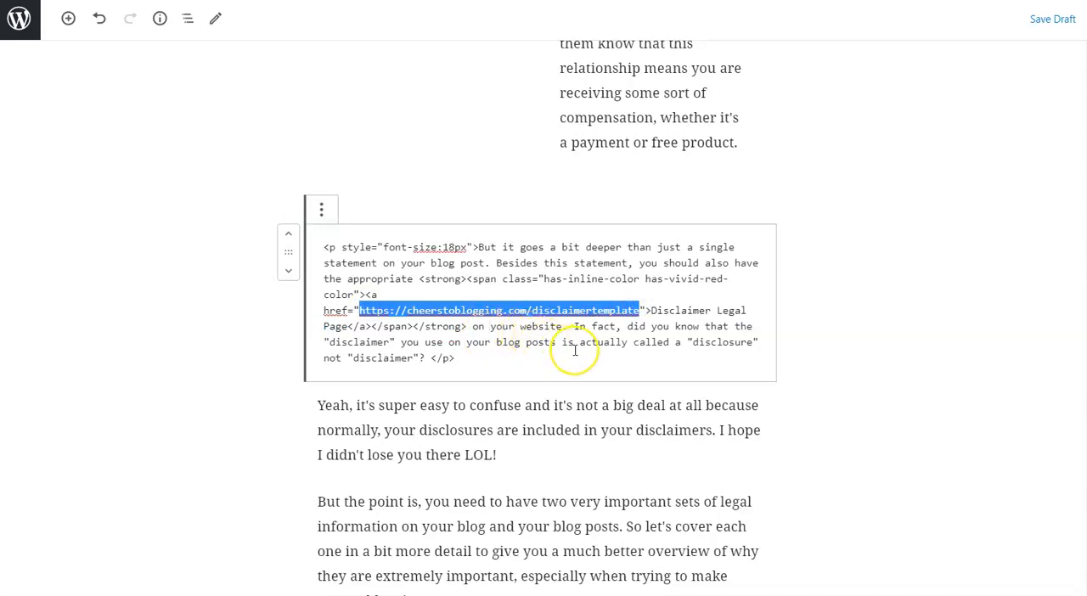
{"action": "left_click", "coordinate": [574, 350]}
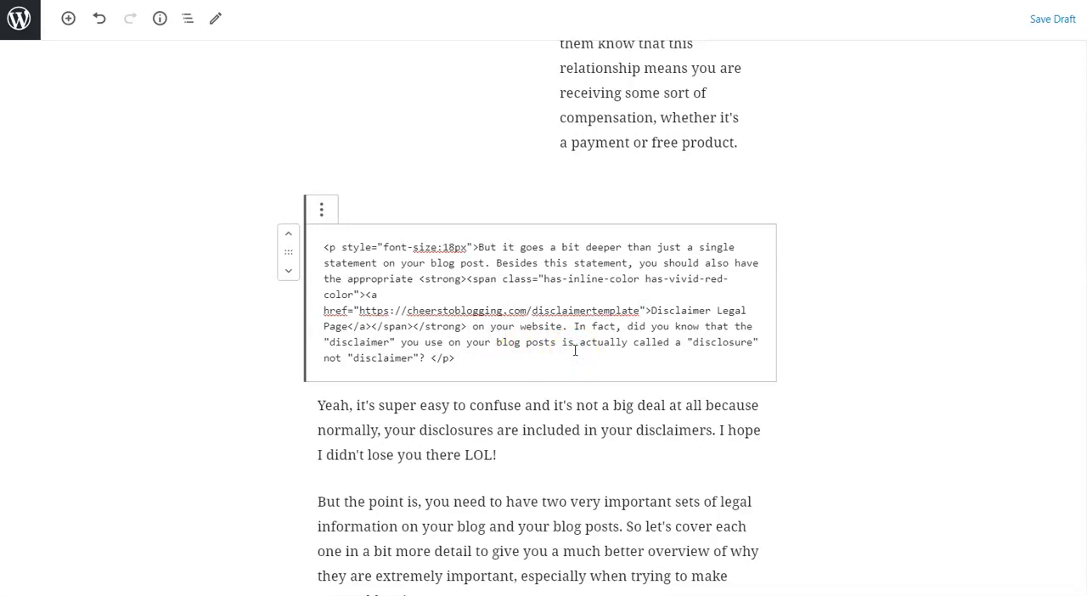
{"action": "left_click", "coordinate": [454, 357]}
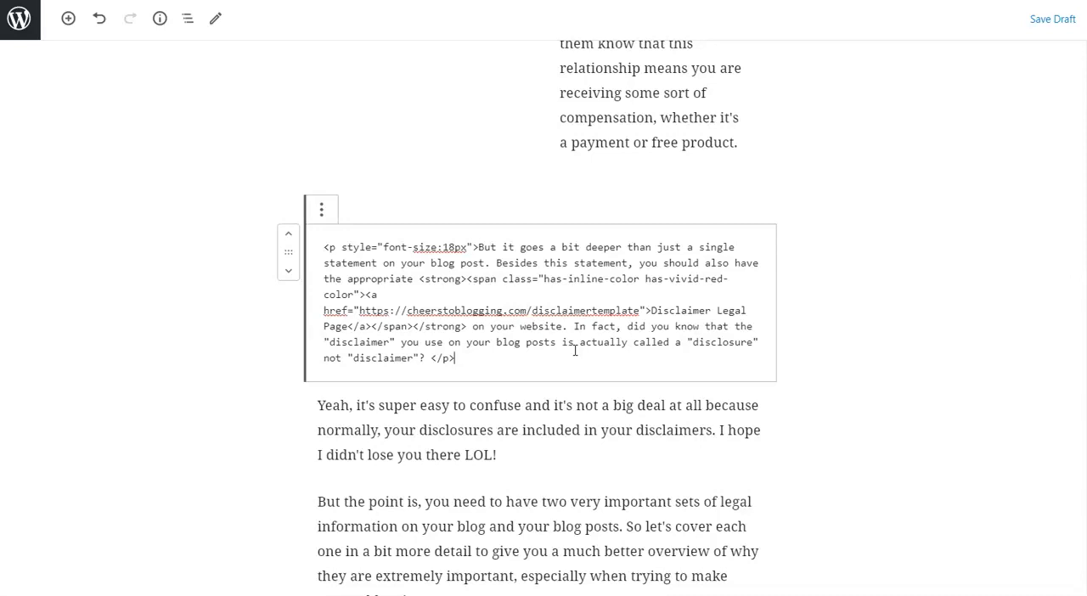
{"action": "left_click", "coordinate": [321, 209]}
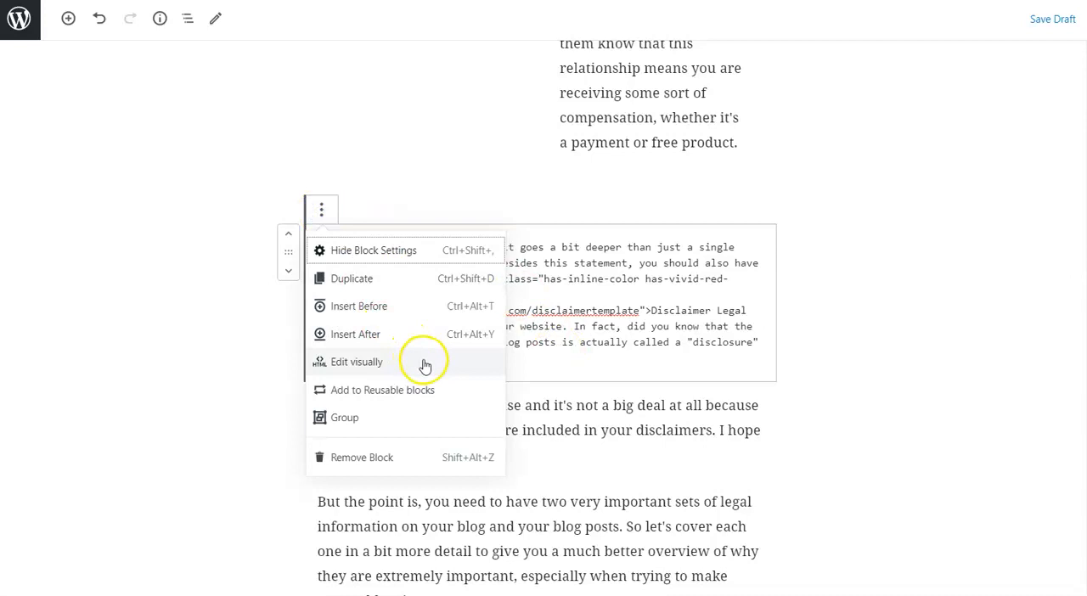
- Back in visual editing, set the Disclaimer Legal Page link to open in a new tab
{"action": "left_click", "coordinate": [357, 362]}
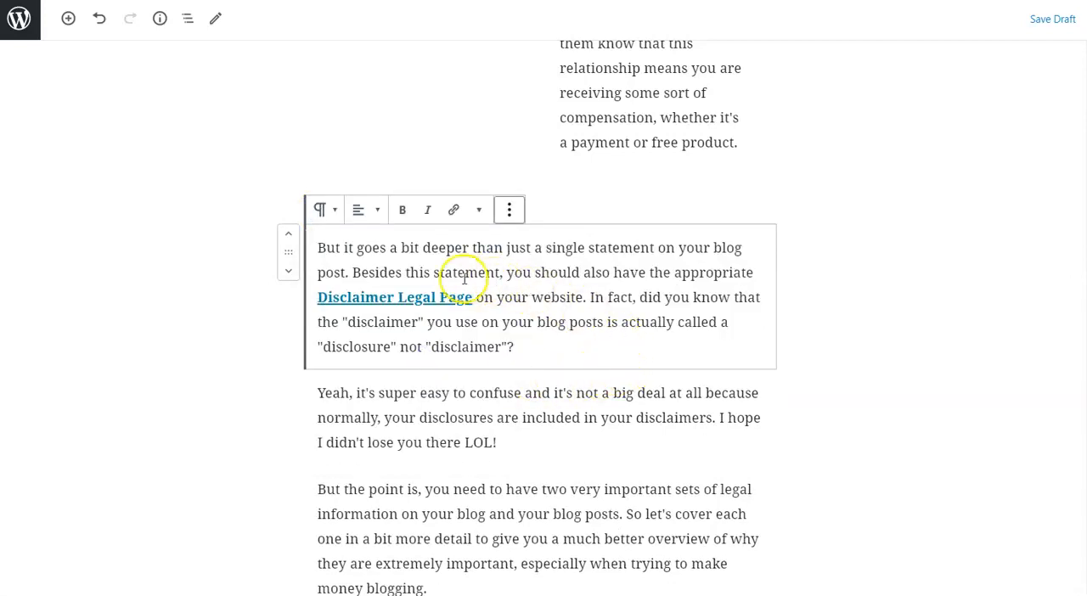
{"action": "left_click", "coordinate": [394, 298]}
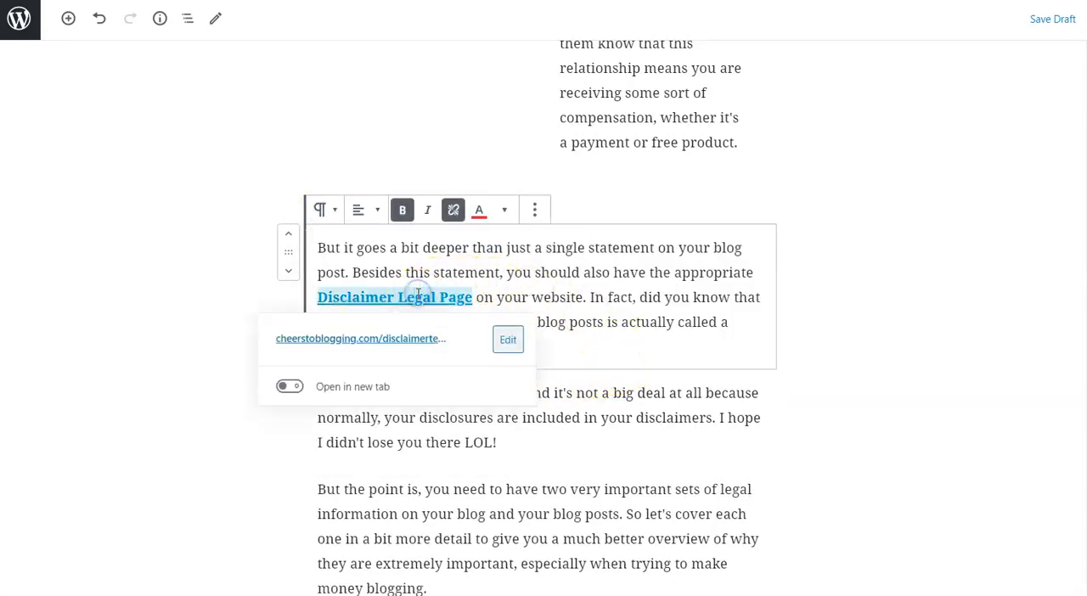
{"action": "left_click", "coordinate": [289, 387]}
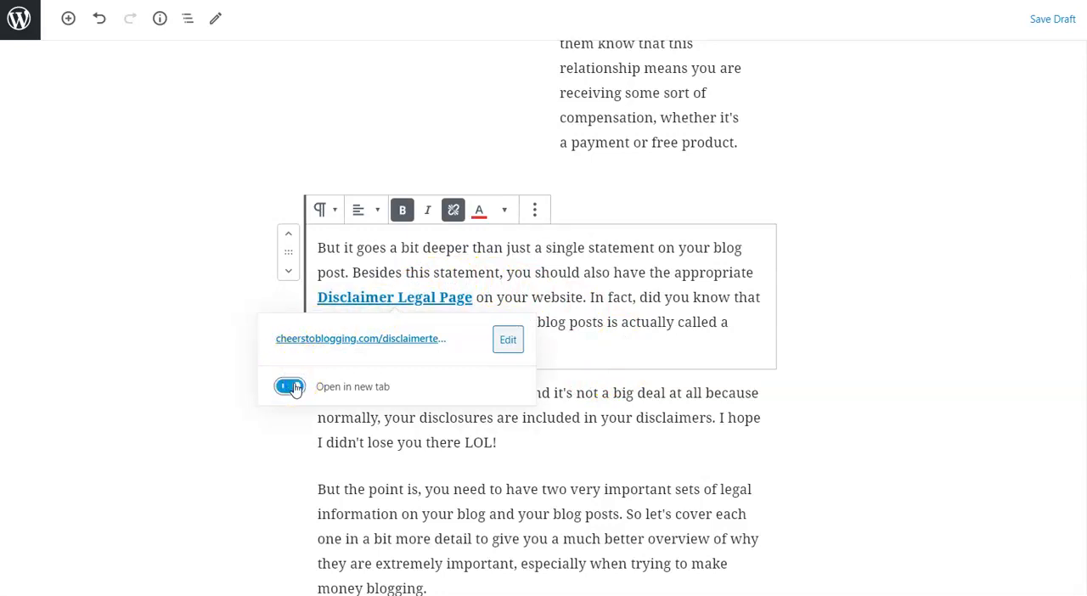
{"action": "left_click", "coordinate": [289, 387]}
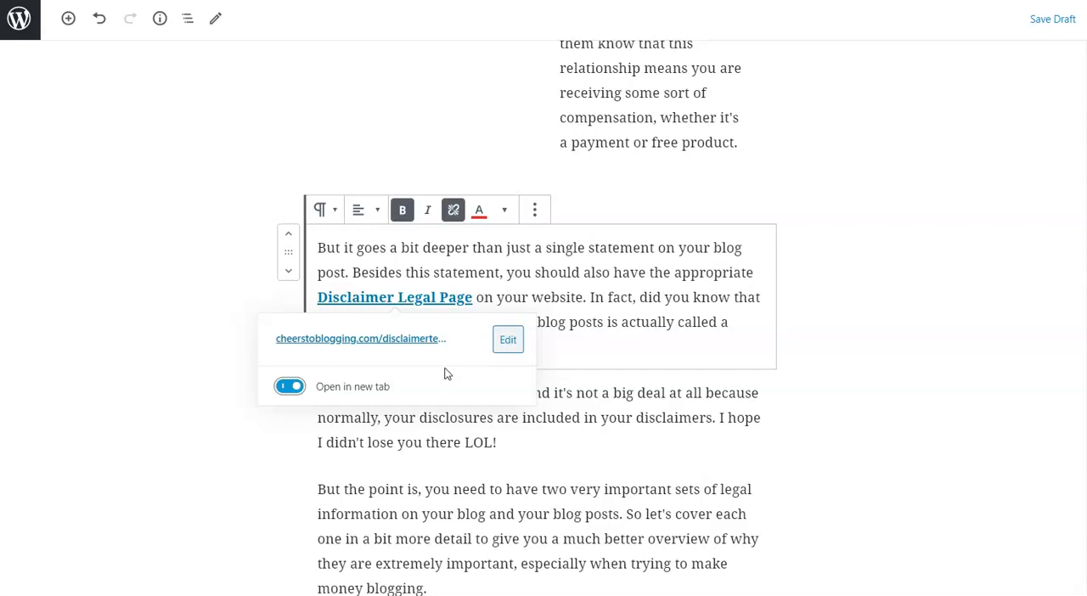
{"action": "mouse_move", "coordinate": [517, 236]}
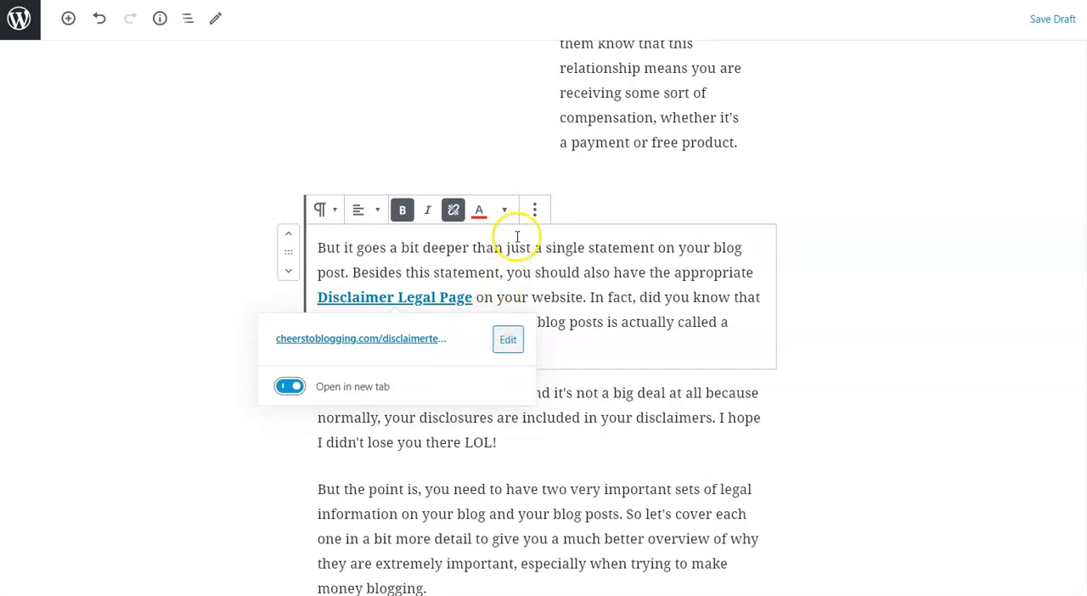
{"action": "mouse_move", "coordinate": [367, 370]}
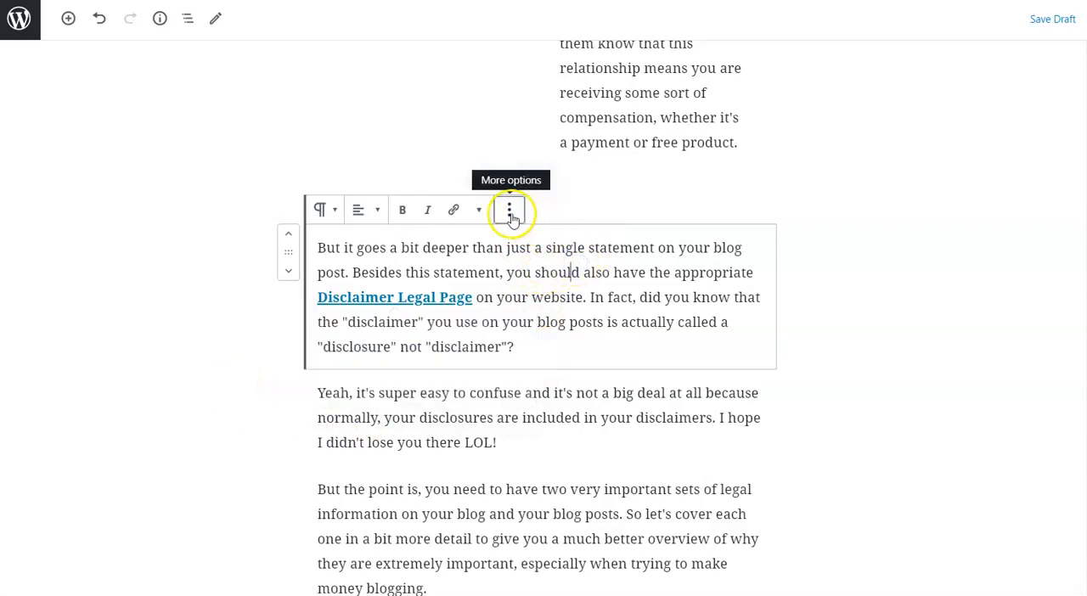
- In the paragraph's HTML, add 'sponsored' to the link's rel beside noreferrer noopener and highlight it
{"action": "left_click", "coordinate": [509, 211]}
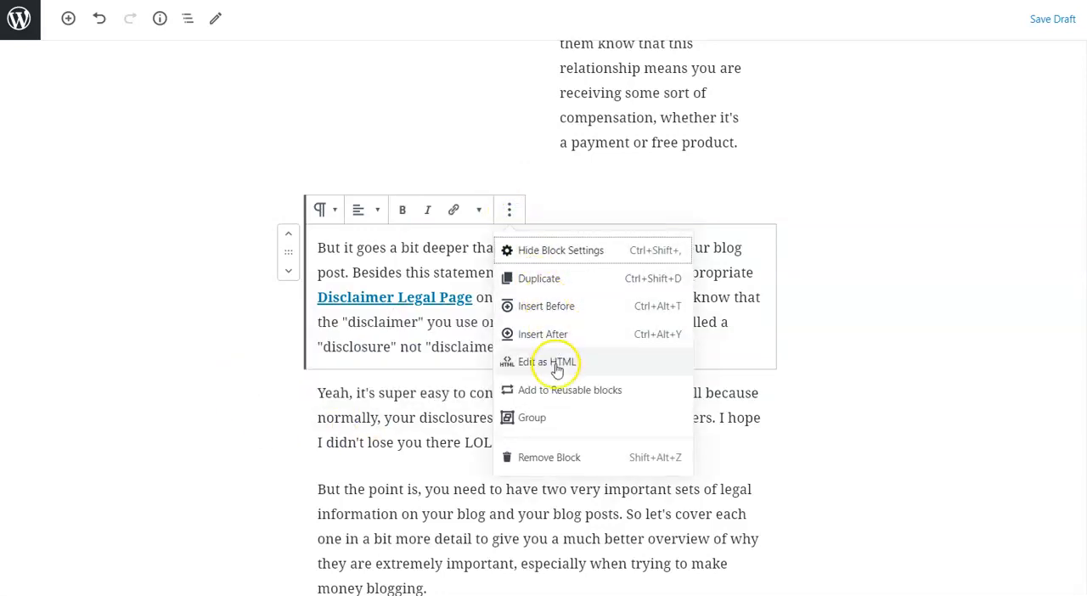
{"action": "left_click", "coordinate": [550, 362]}
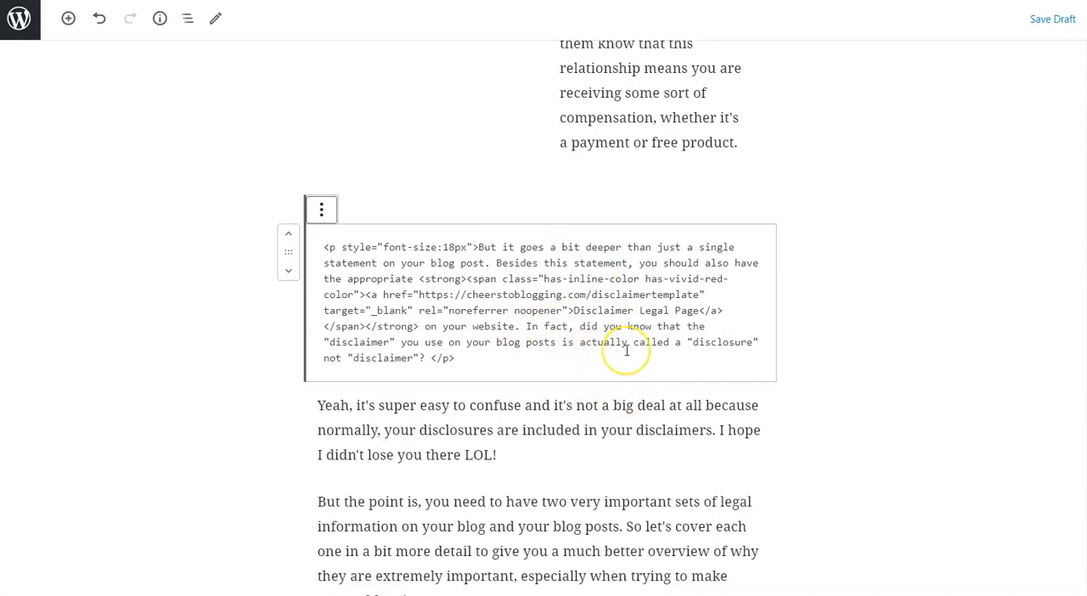
{"action": "mouse_move", "coordinate": [414, 313]}
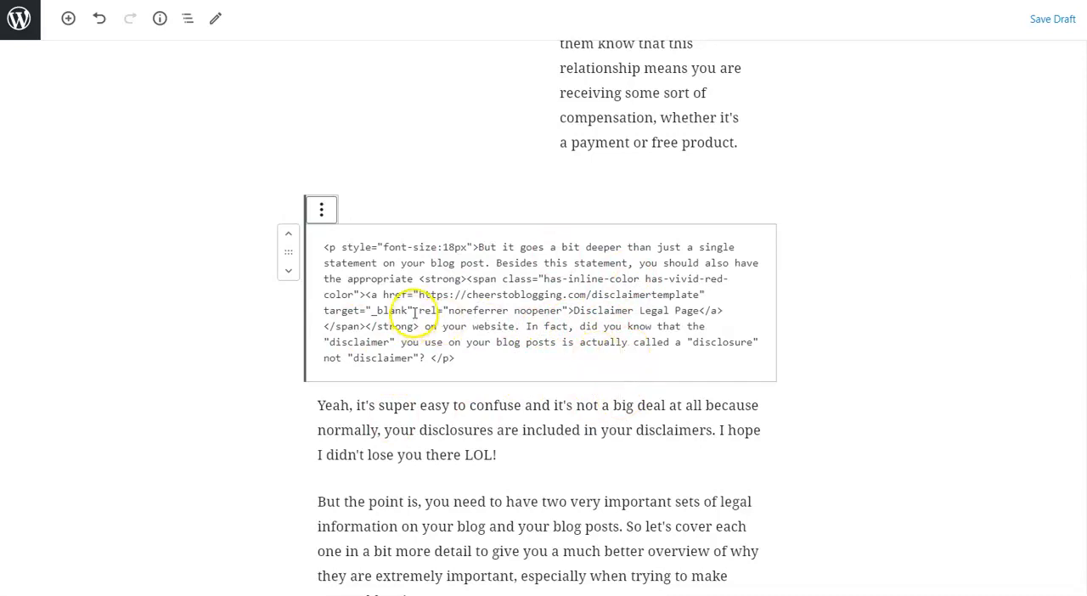
{"action": "left_click_drag", "start_coordinate": [416, 309], "coordinate": [564, 309]}
{"action": "type", "text": "sponsored "}
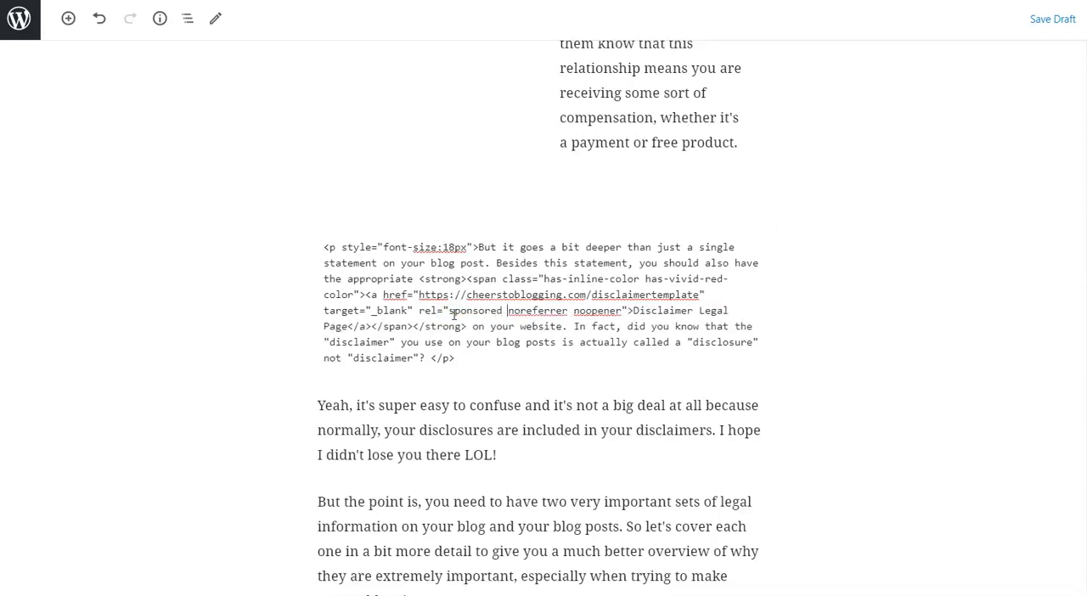
{"action": "left_click", "coordinate": [493, 309]}
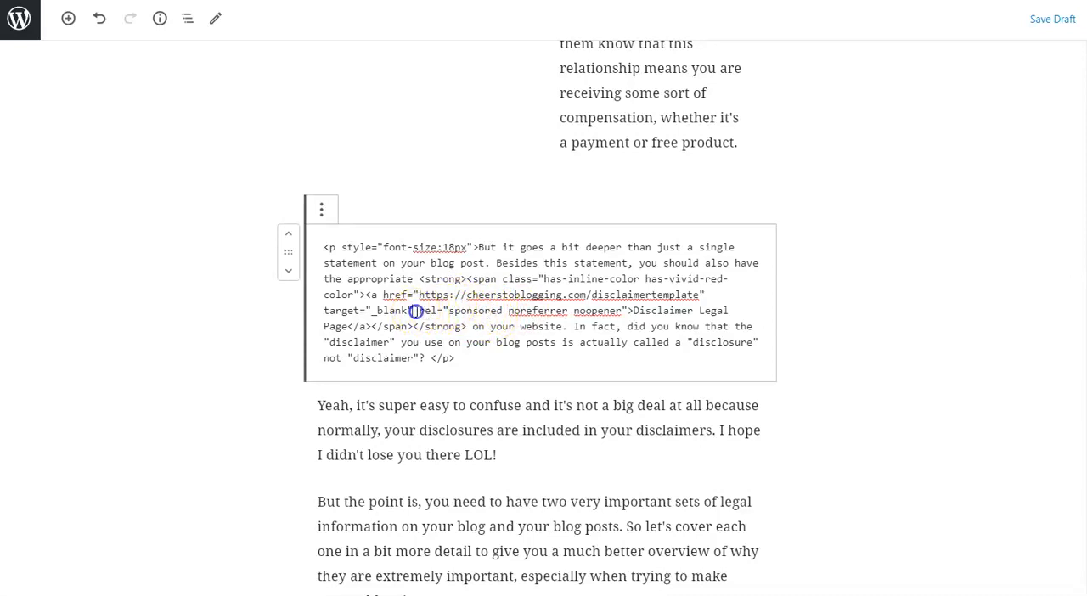
{"action": "left_click_drag", "start_coordinate": [417, 309], "coordinate": [622, 309]}
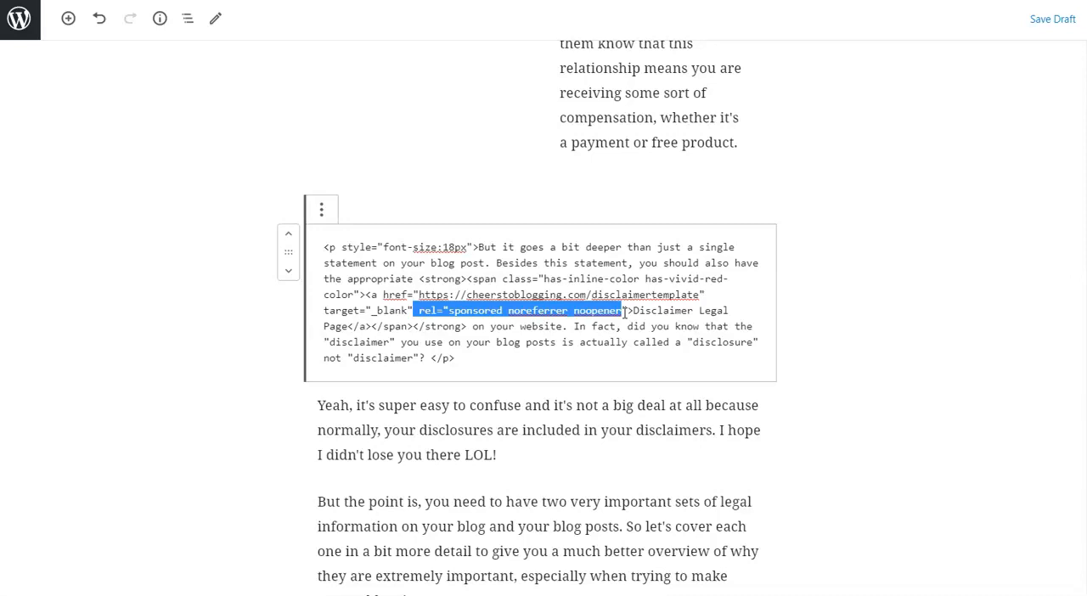
{"action": "mouse_move", "coordinate": [321, 209]}
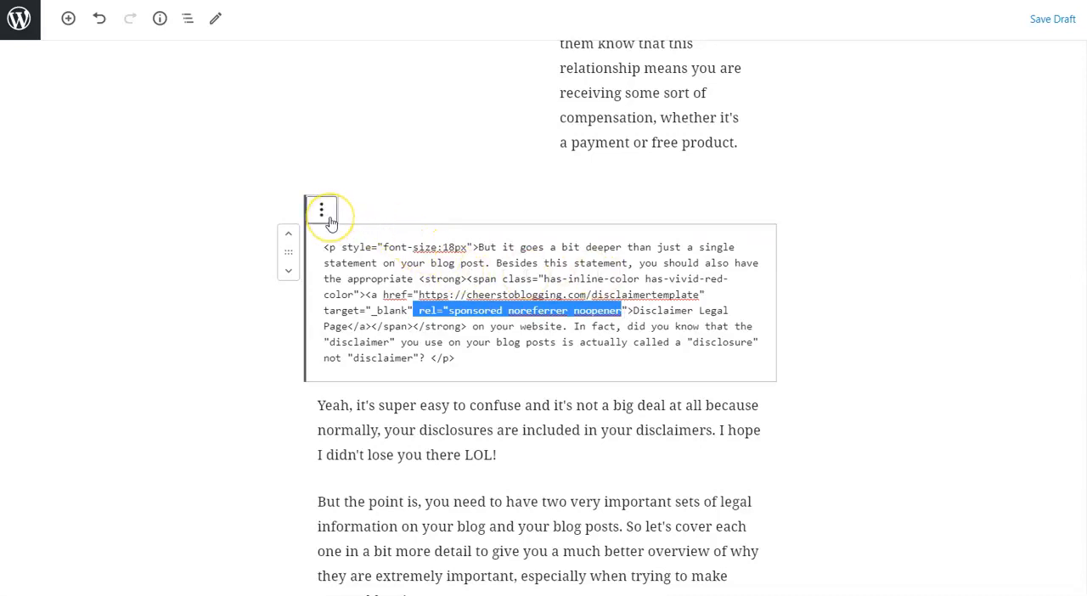
{"action": "mouse_move", "coordinate": [321, 211]}
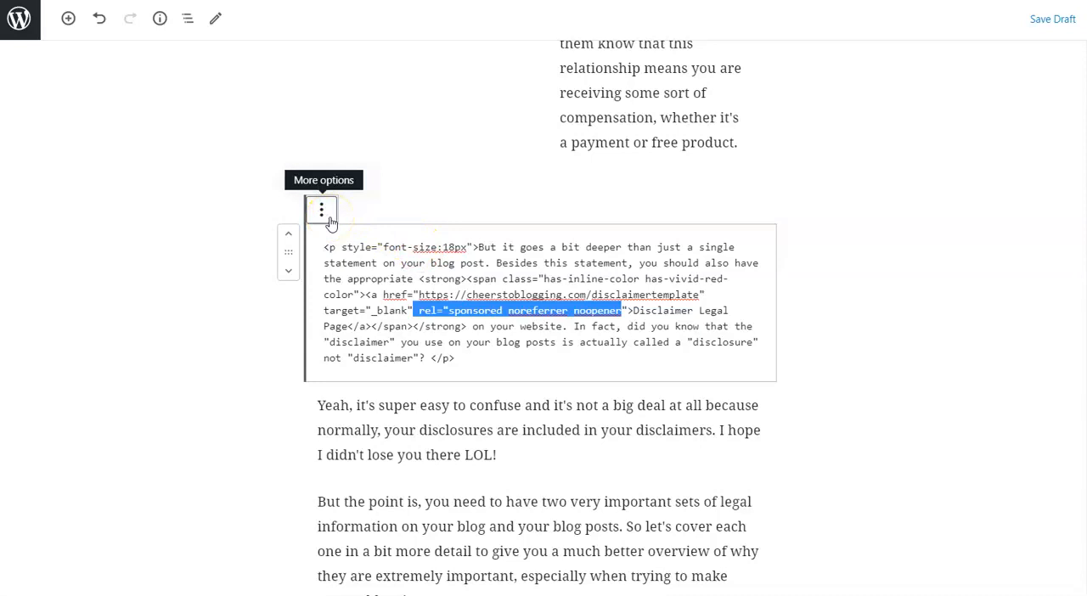
- Return the paragraph to visual editing and scroll down to the affiliate disclaimer paragraph
{"action": "left_click", "coordinate": [321, 211]}
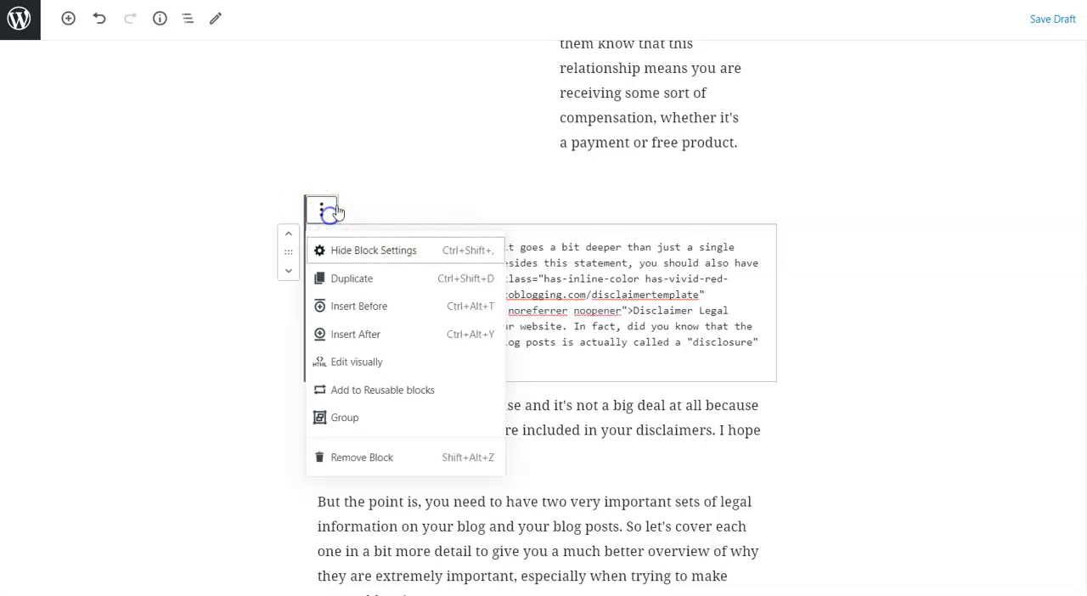
{"action": "left_click", "coordinate": [356, 360]}
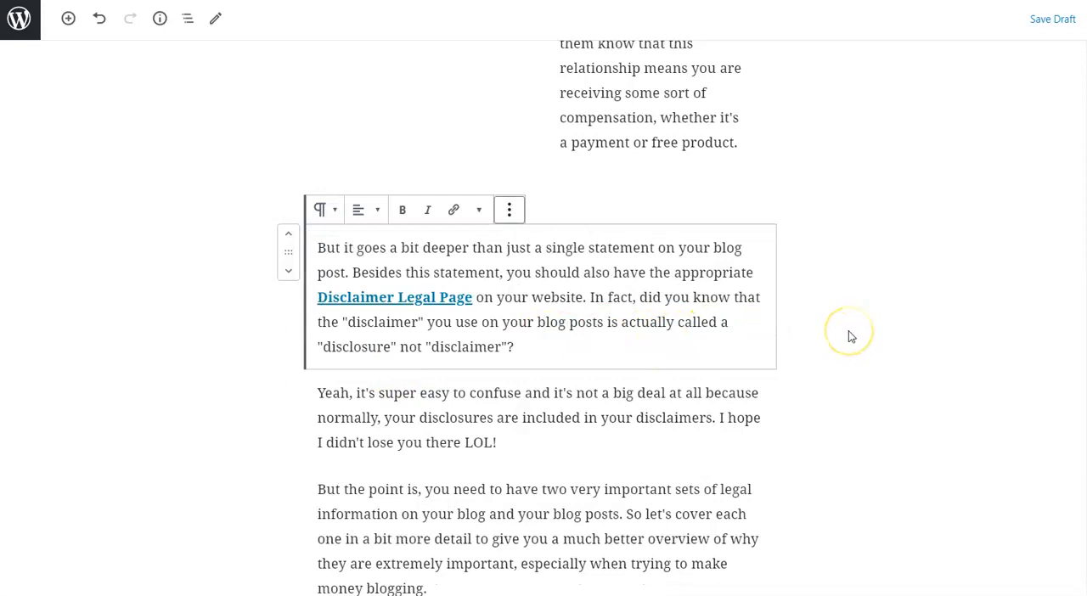
{"action": "scroll", "scroll_direction": "down", "scroll_amount": 3}
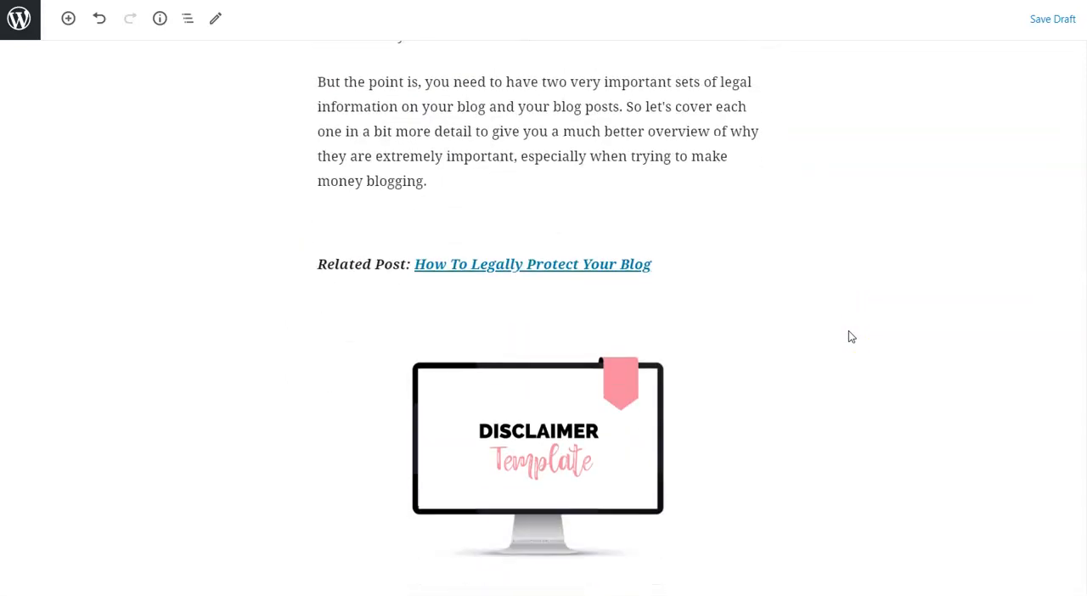
{"action": "scroll", "scroll_direction": "down", "scroll_amount": 3}
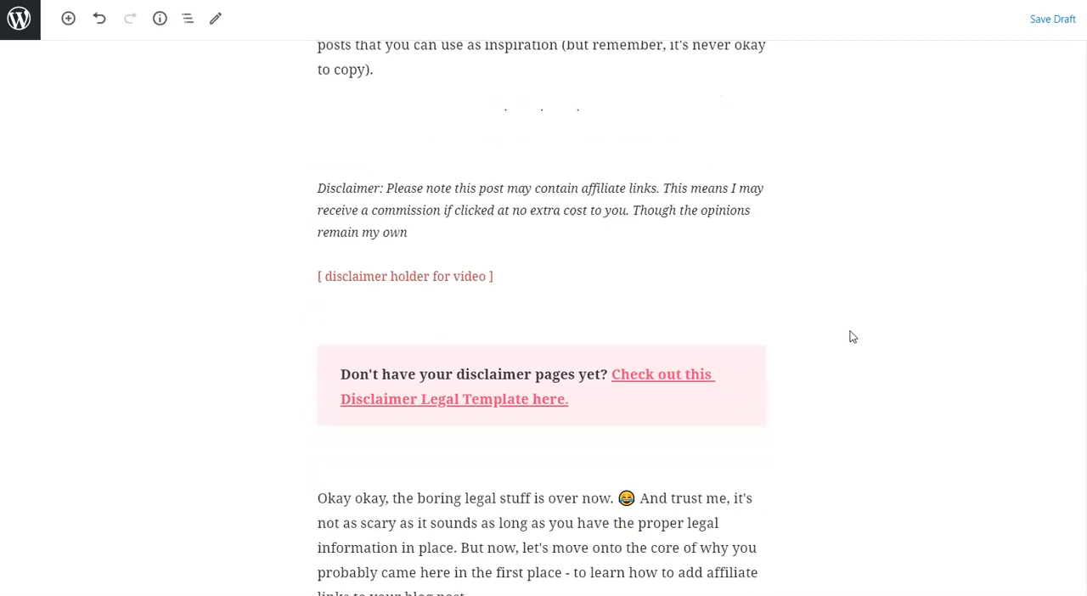
{"action": "mouse_move", "coordinate": [8, 564]}
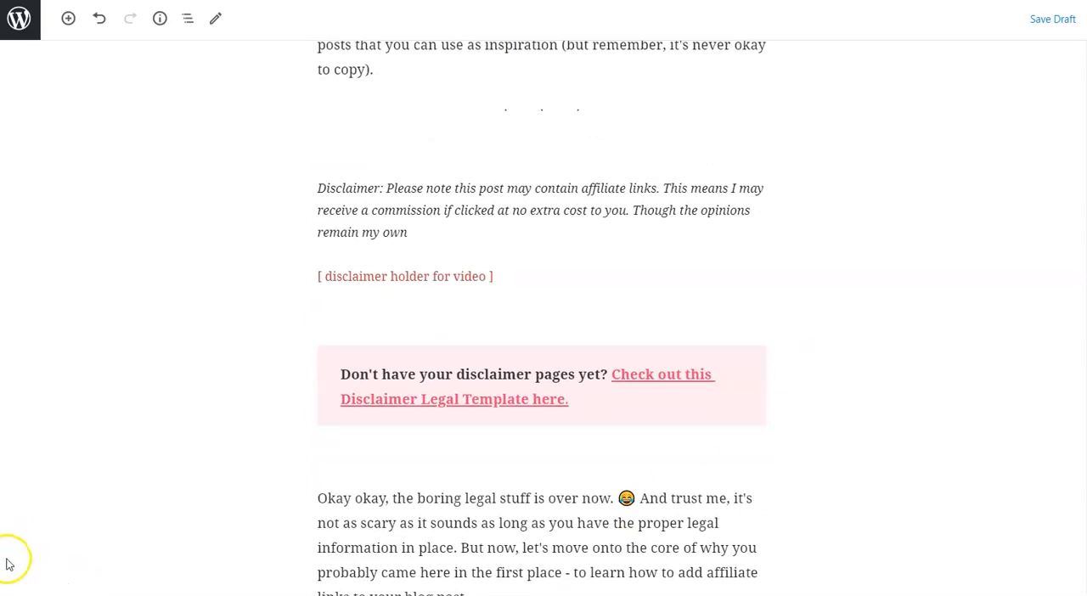
{"action": "mouse_move", "coordinate": [25, 543]}
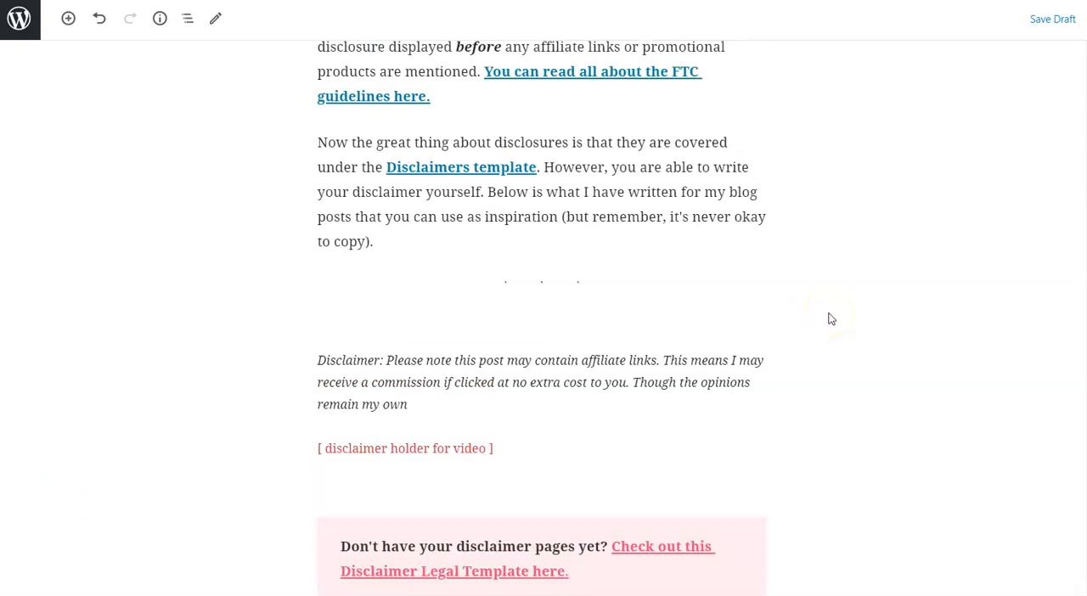
{"action": "mouse_move", "coordinate": [830, 320]}
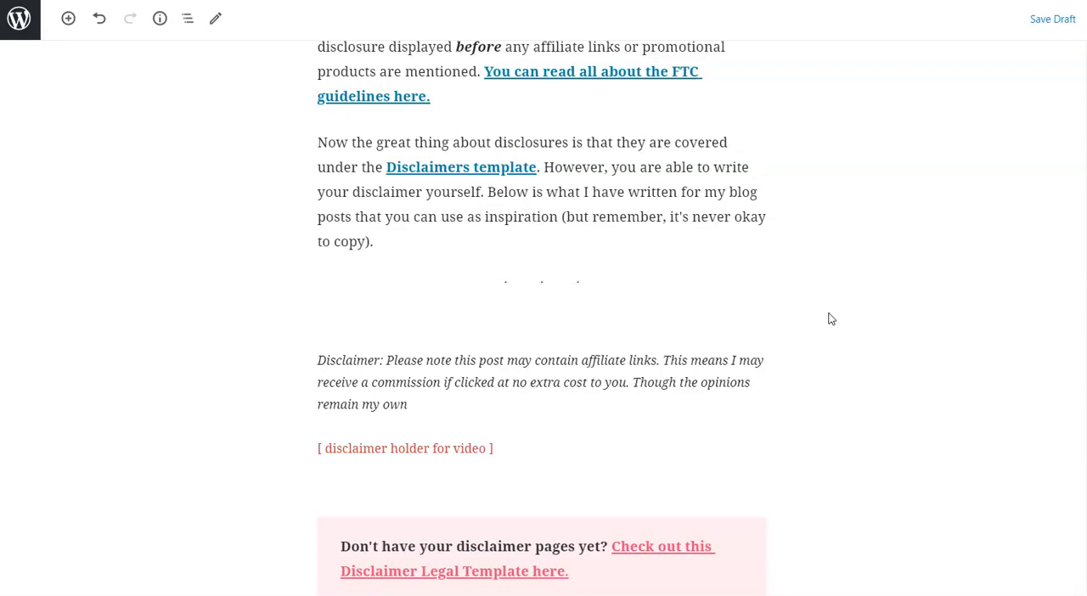
{"action": "left_click", "coordinate": [366, 363]}
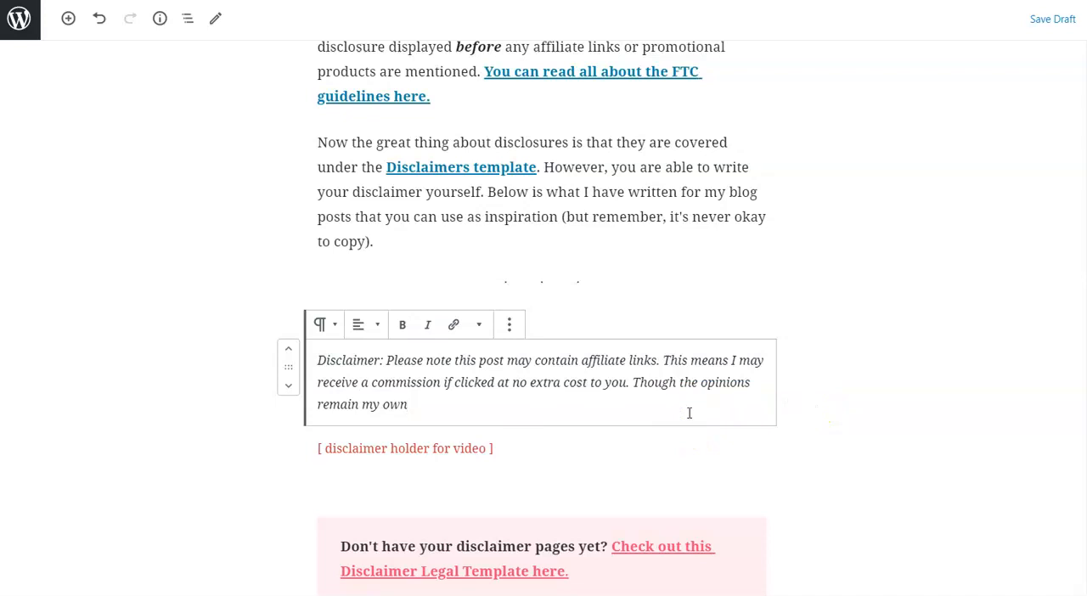
{"action": "mouse_move", "coordinate": [774, 421]}
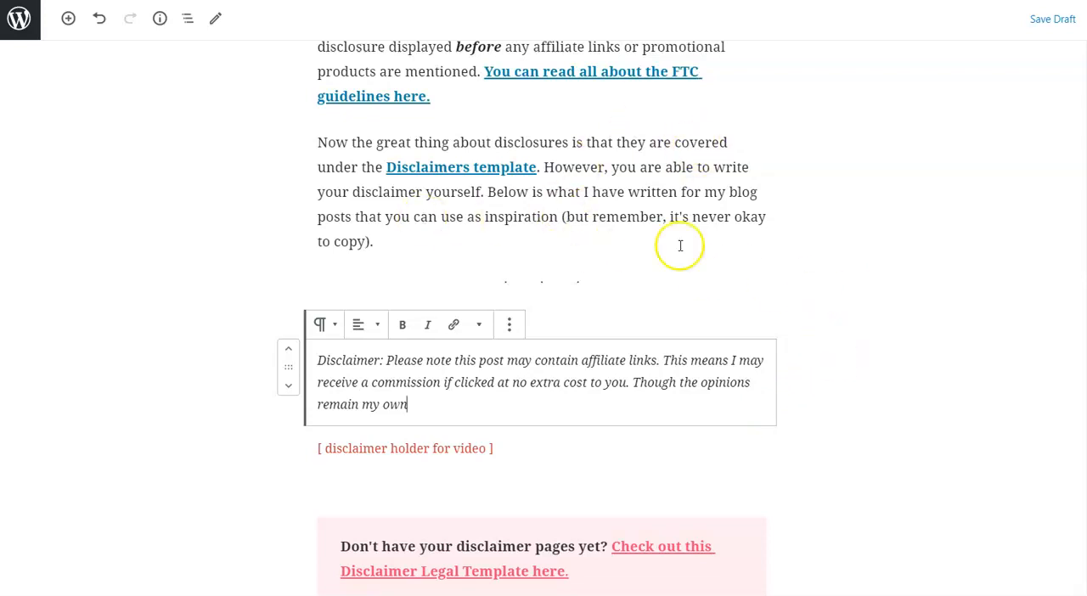
{"action": "mouse_move", "coordinate": [734, 244]}
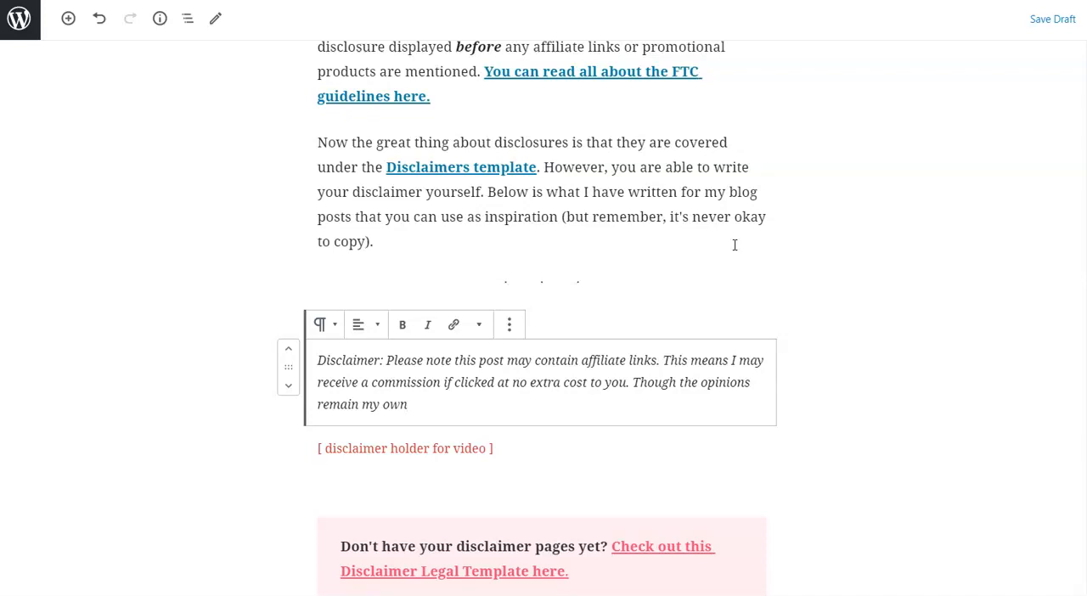
{"action": "left_click", "coordinate": [407, 404]}
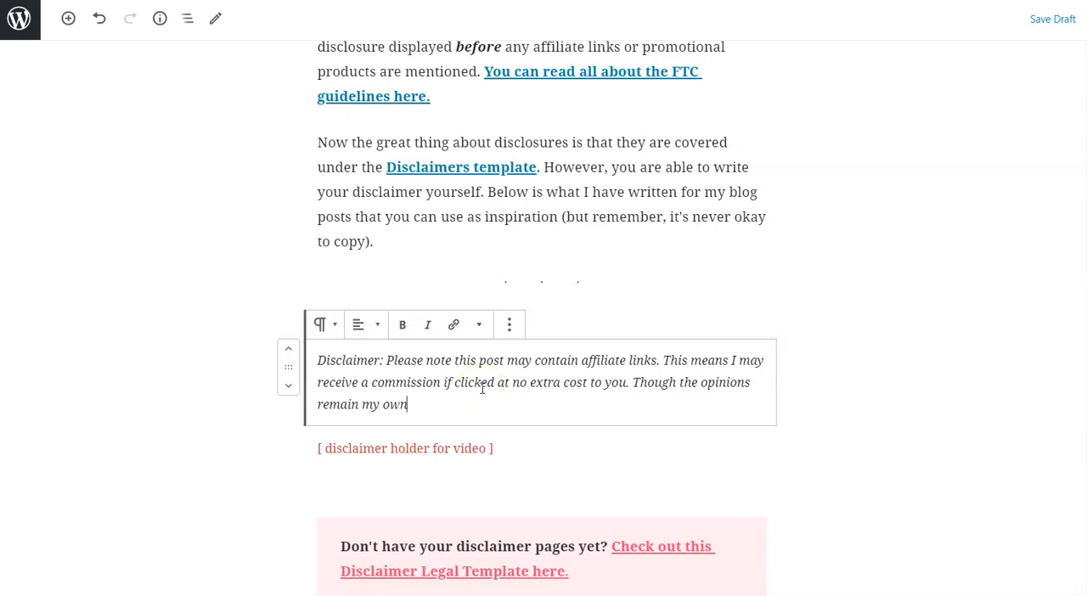
{"action": "mouse_move", "coordinate": [778, 357]}
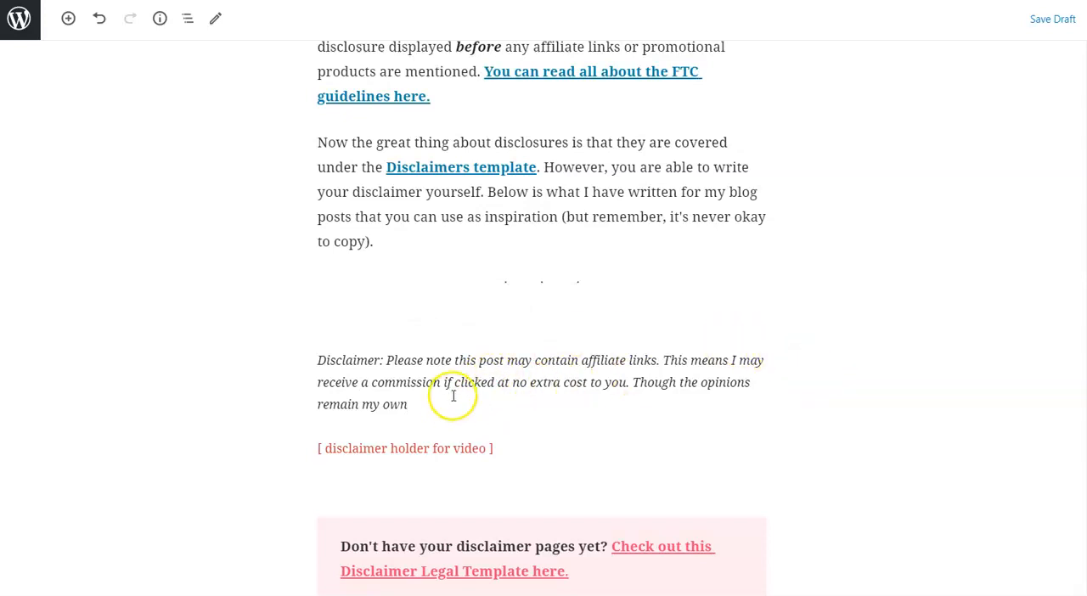
{"action": "left_click", "coordinate": [452, 395]}
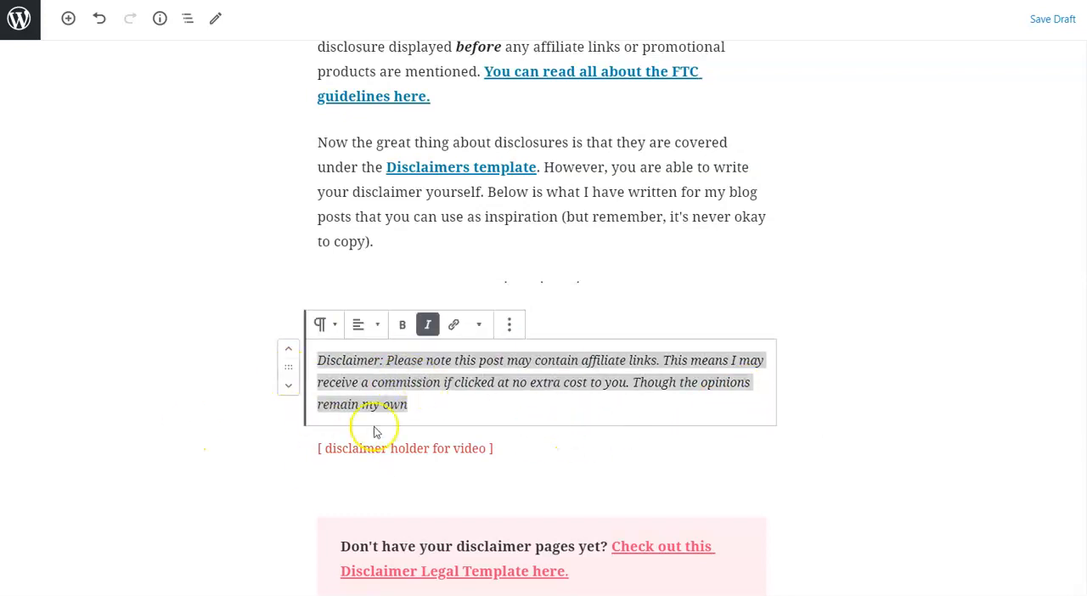
- Add the disclaimer paragraph to Reusable blocks under the name 'affiliate test2' and save it
{"action": "left_click", "coordinate": [510, 324]}
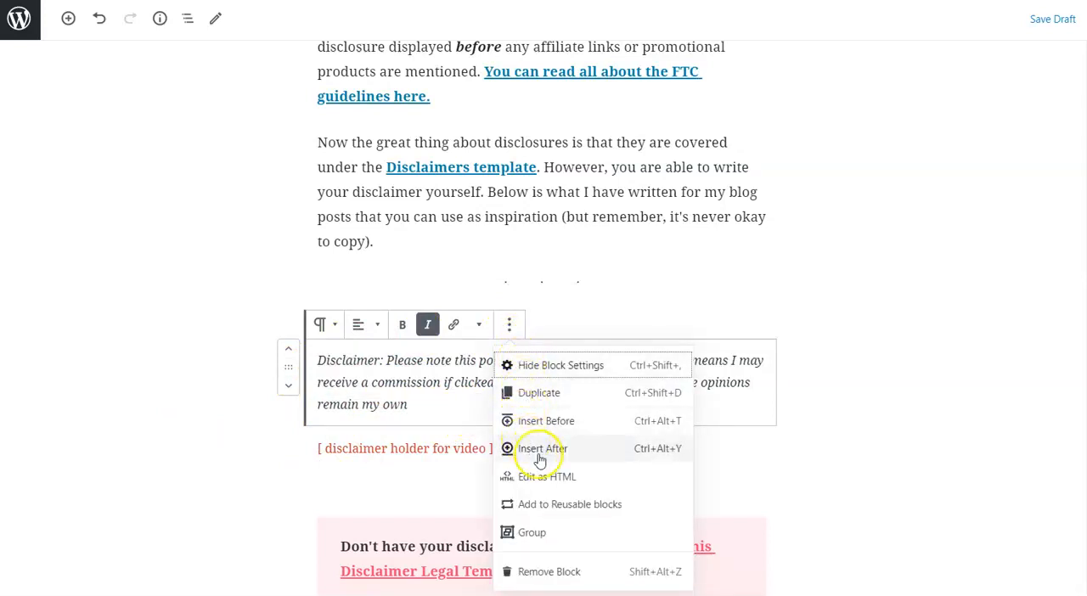
{"action": "mouse_move", "coordinate": [602, 502]}
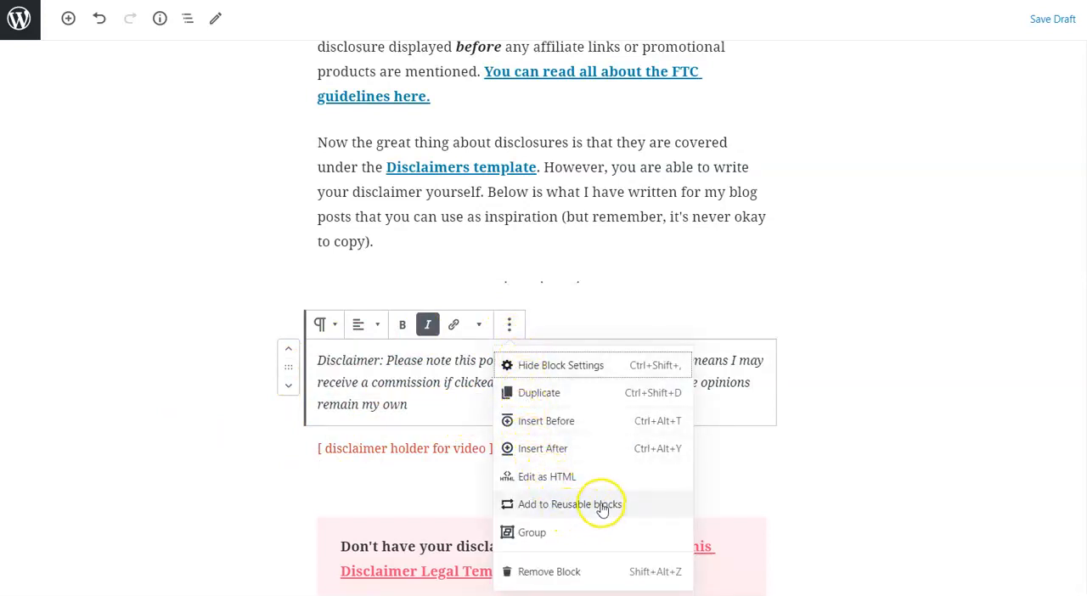
{"action": "mouse_move", "coordinate": [571, 512]}
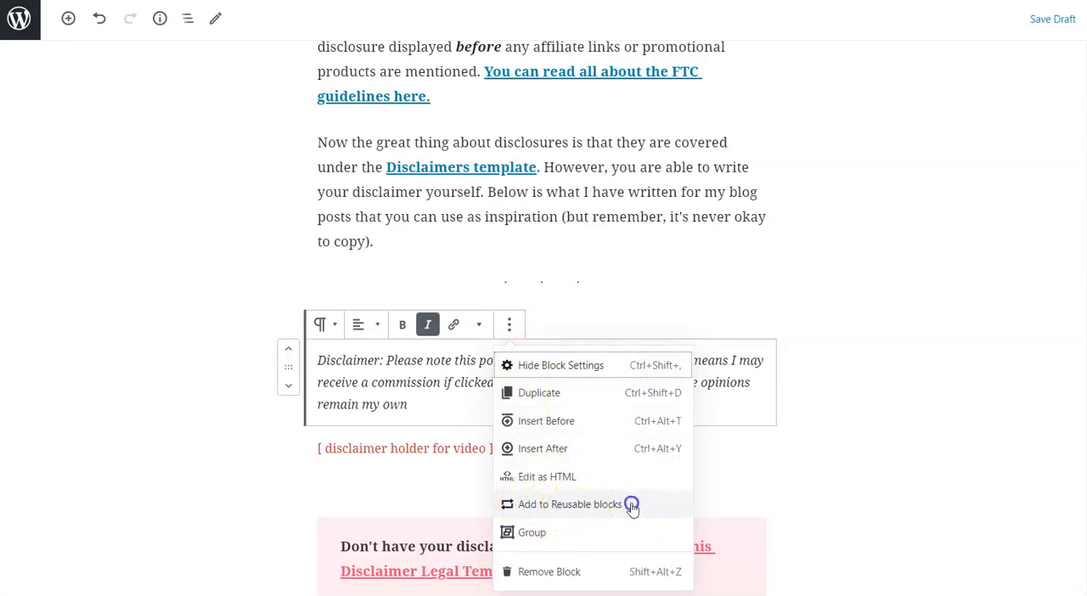
{"action": "left_click", "coordinate": [569, 503]}
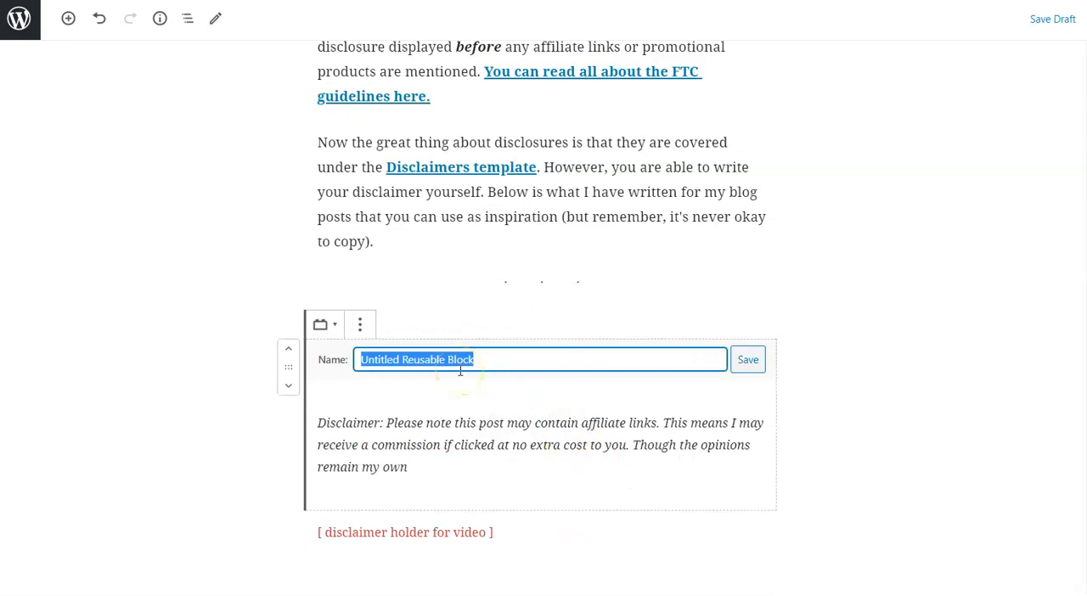
{"action": "type", "text": "ffili"}
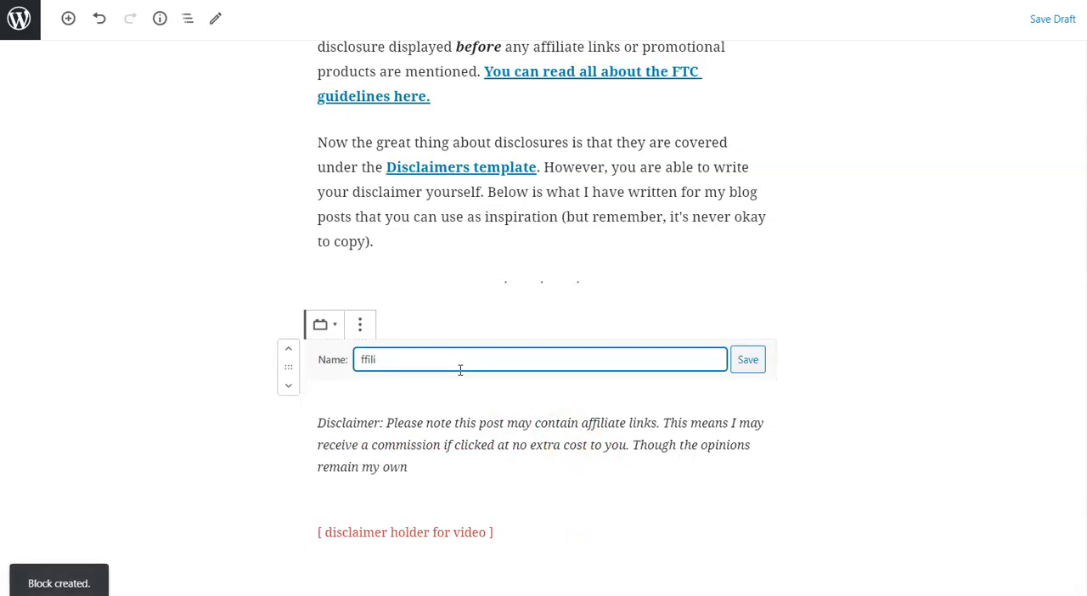
{"action": "type", "text": "affiliate test2"}
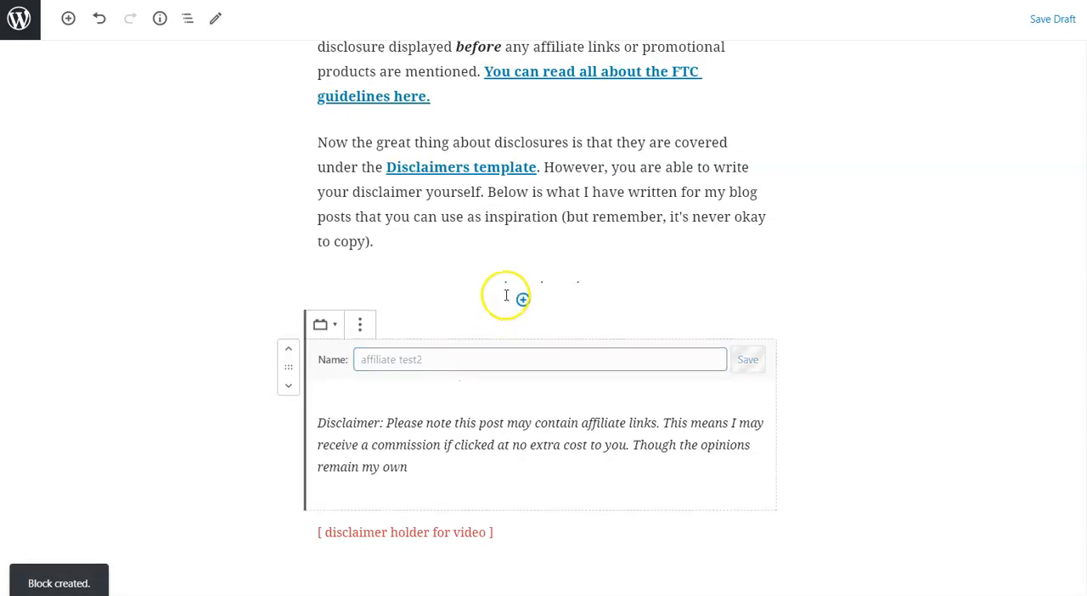
{"action": "left_click", "coordinate": [747, 360]}
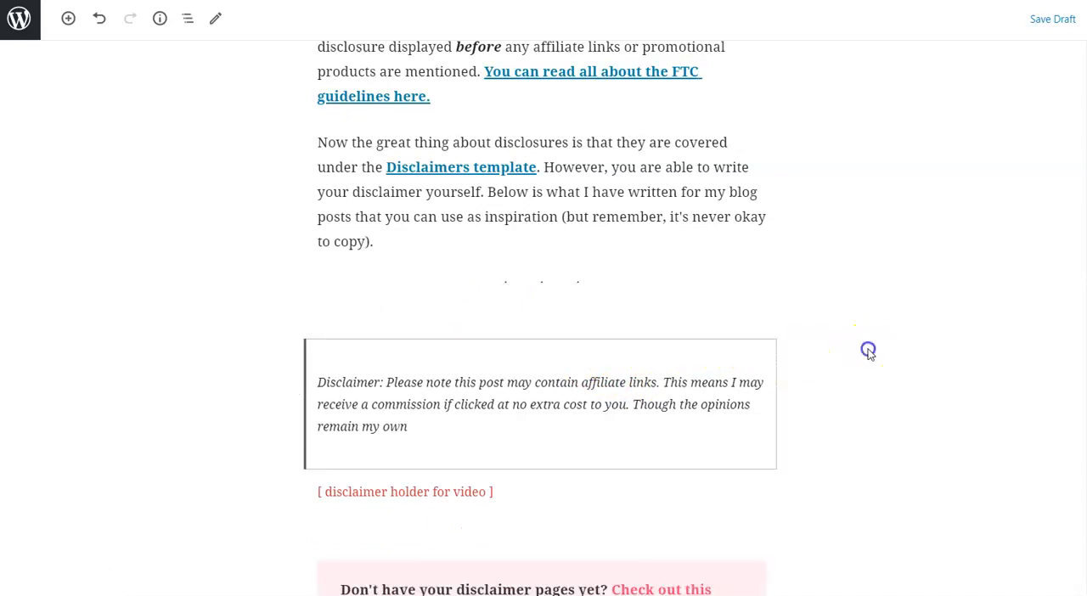
{"action": "left_click", "coordinate": [540, 404]}
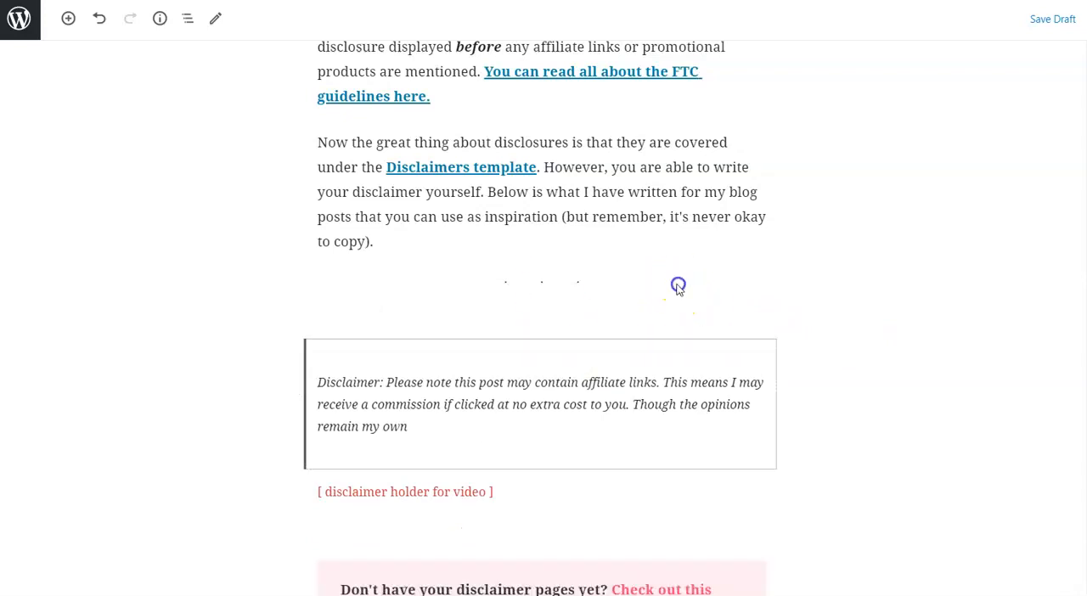
- Insert the 'affiliate test2' reusable block above the original disclaimer via inserter search 'aff'
{"action": "scroll", "scroll_direction": "down", "scroll_amount": 3}
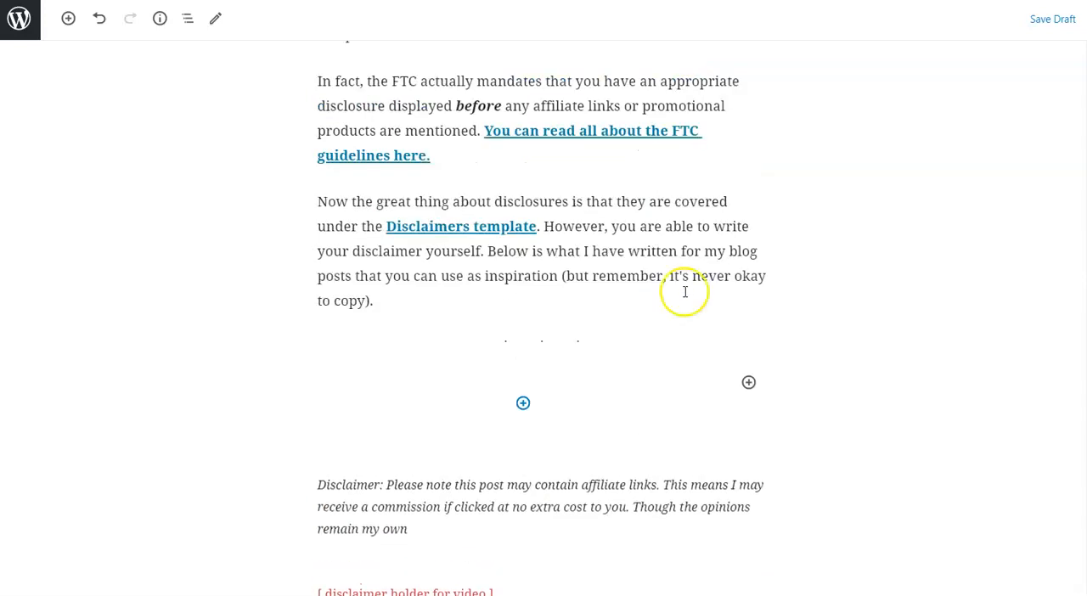
{"action": "left_click", "coordinate": [747, 382]}
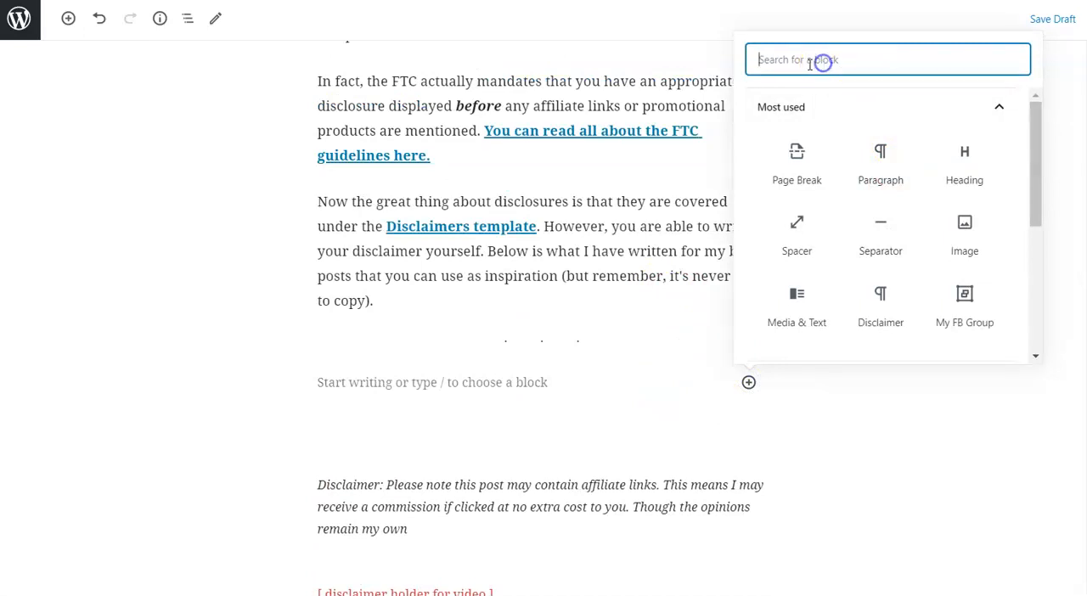
{"action": "type", "text": "affilia"}
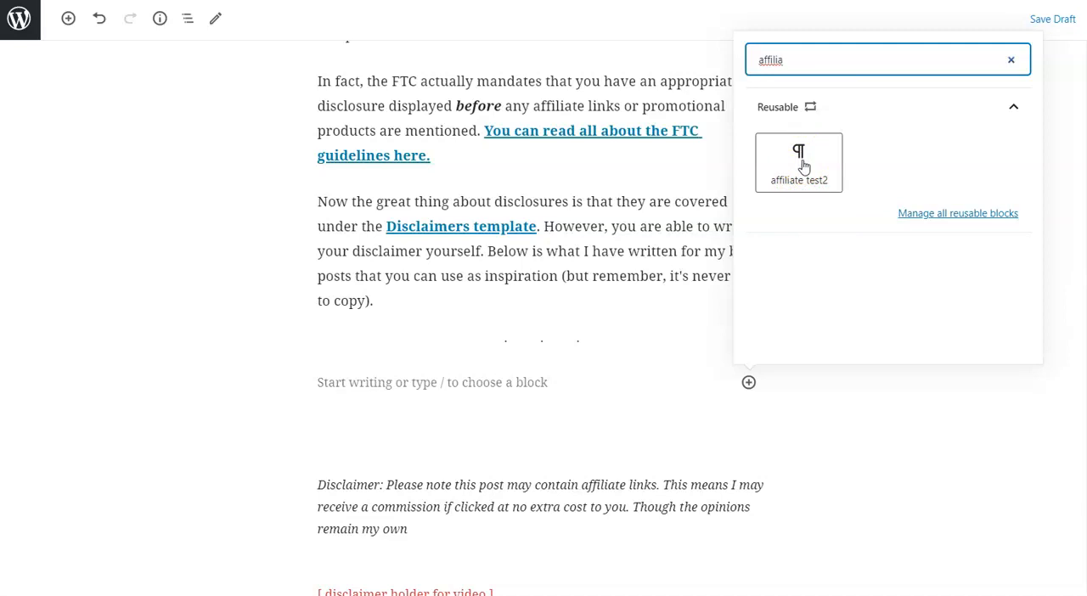
{"action": "left_click", "coordinate": [798, 163]}
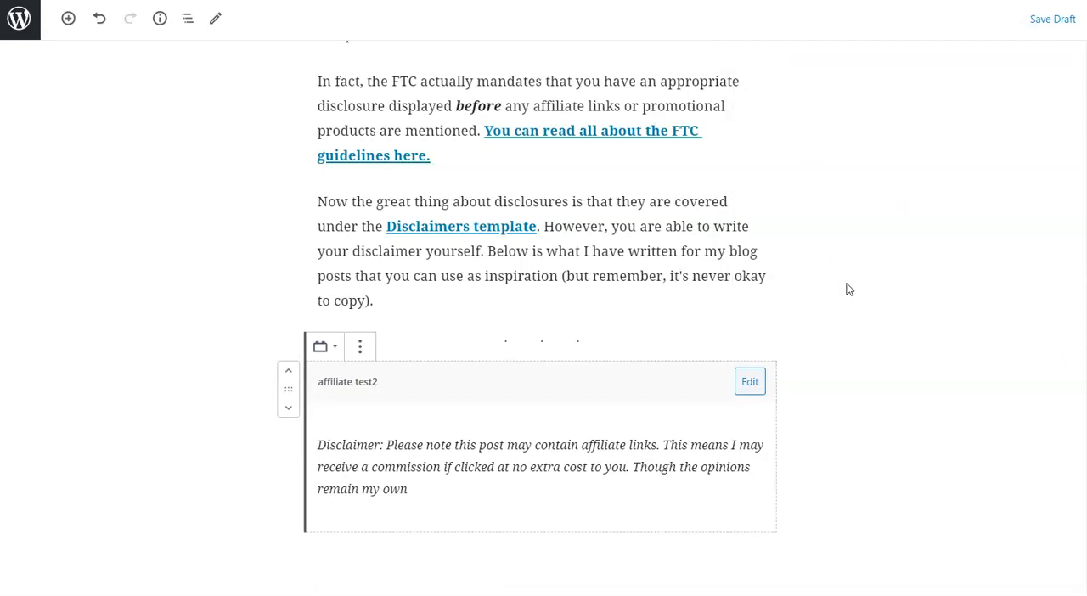
{"action": "scroll", "scroll_direction": "down", "scroll_amount": 3}
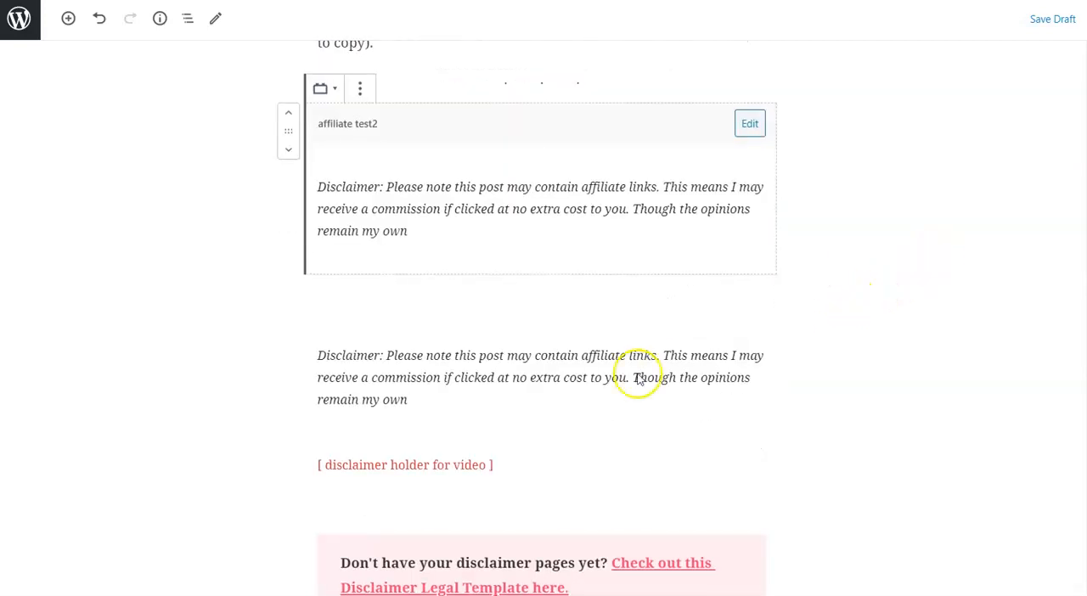
{"action": "mouse_move", "coordinate": [866, 306]}
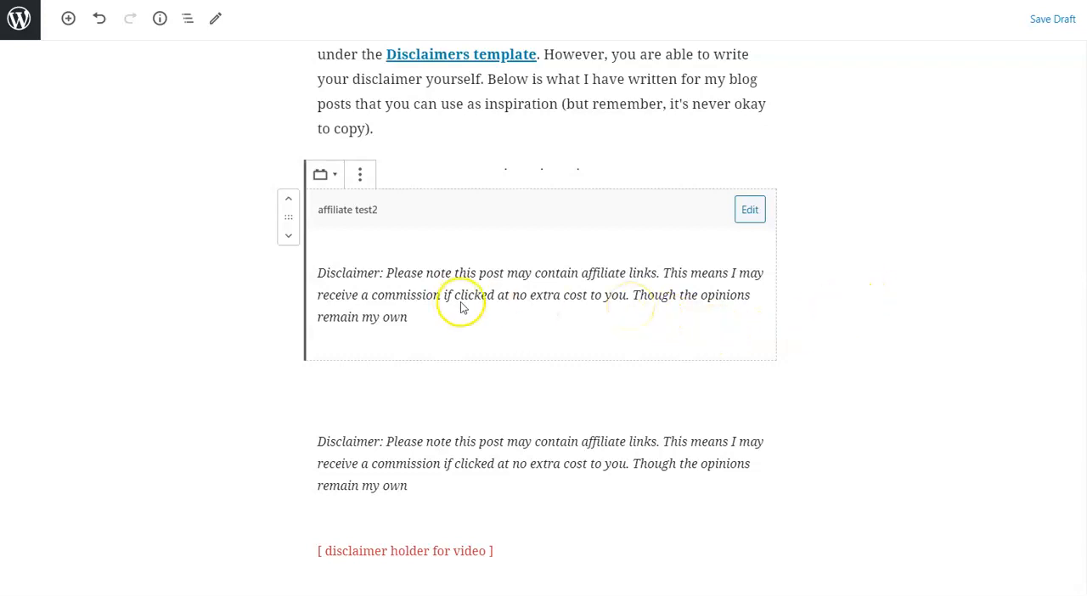
{"action": "mouse_move", "coordinate": [620, 449]}
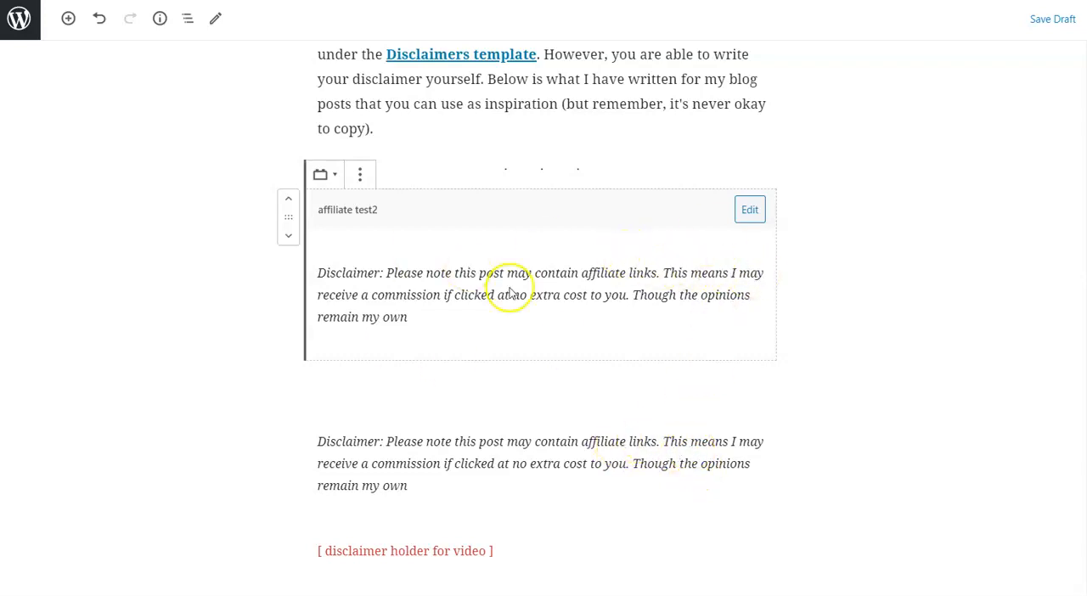
{"action": "mouse_move", "coordinate": [679, 241]}
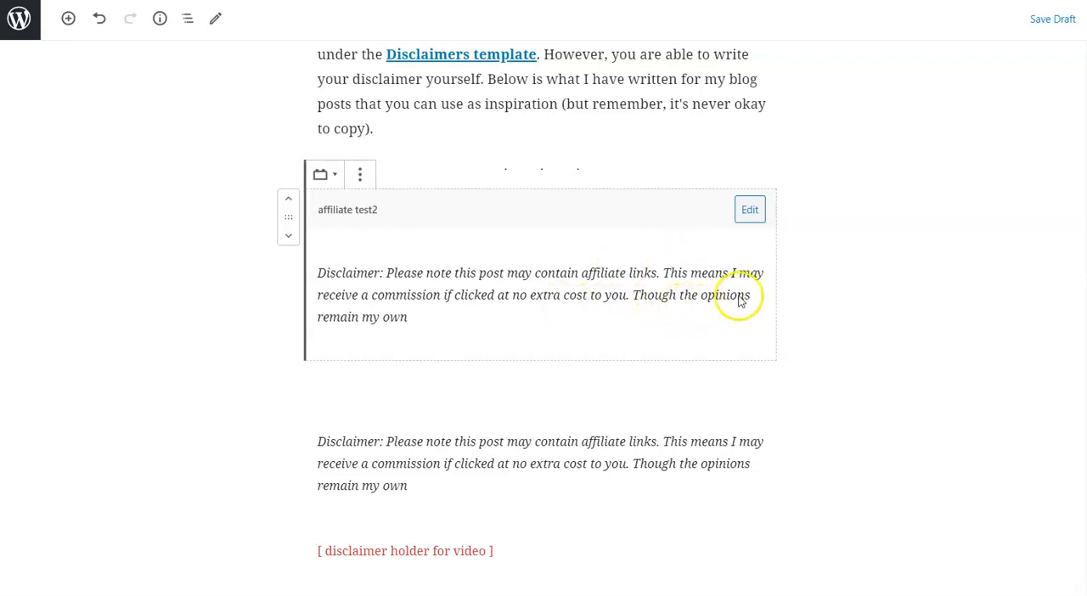
{"action": "mouse_move", "coordinate": [734, 314]}
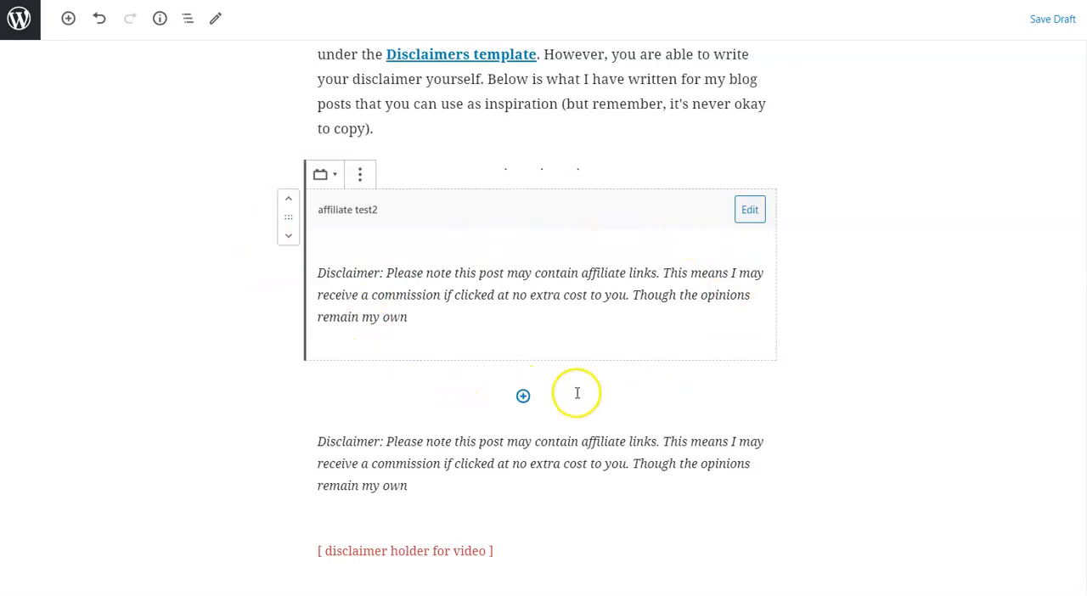
- Edit 'affiliate test2' so its text ends 'remain my own...' and save the block update
{"action": "left_click", "coordinate": [749, 211]}
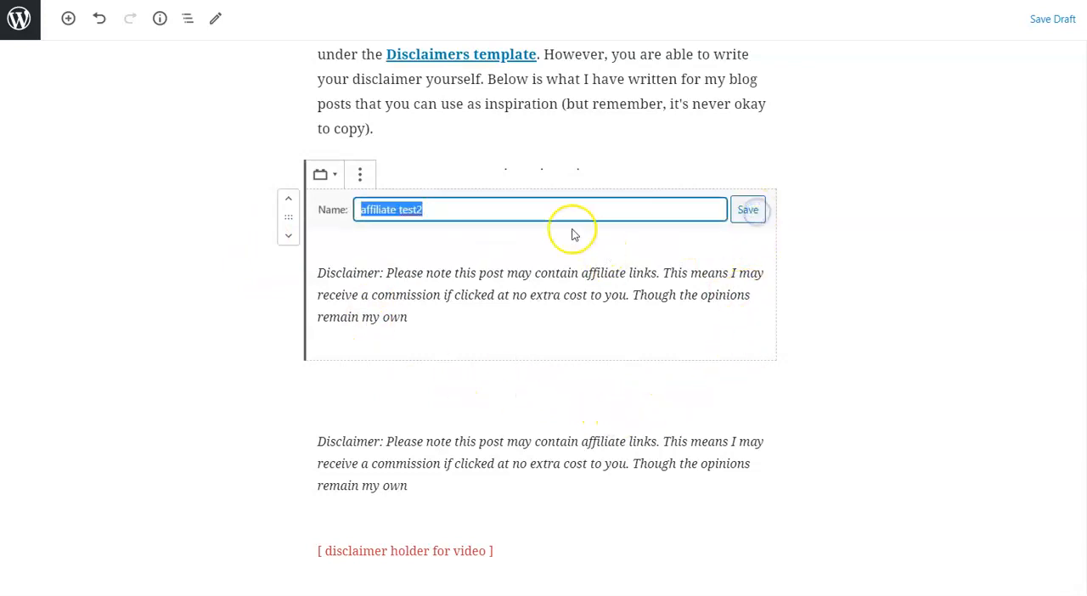
{"action": "left_click", "coordinate": [539, 296]}
{"action": "type", "text": "..."}
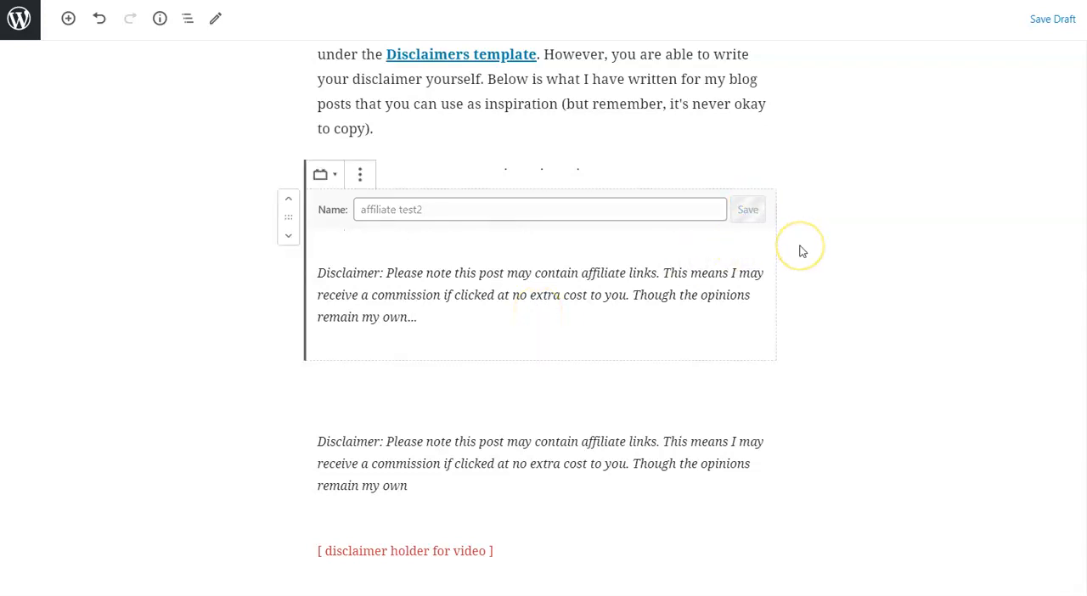
{"action": "left_click", "coordinate": [747, 209]}
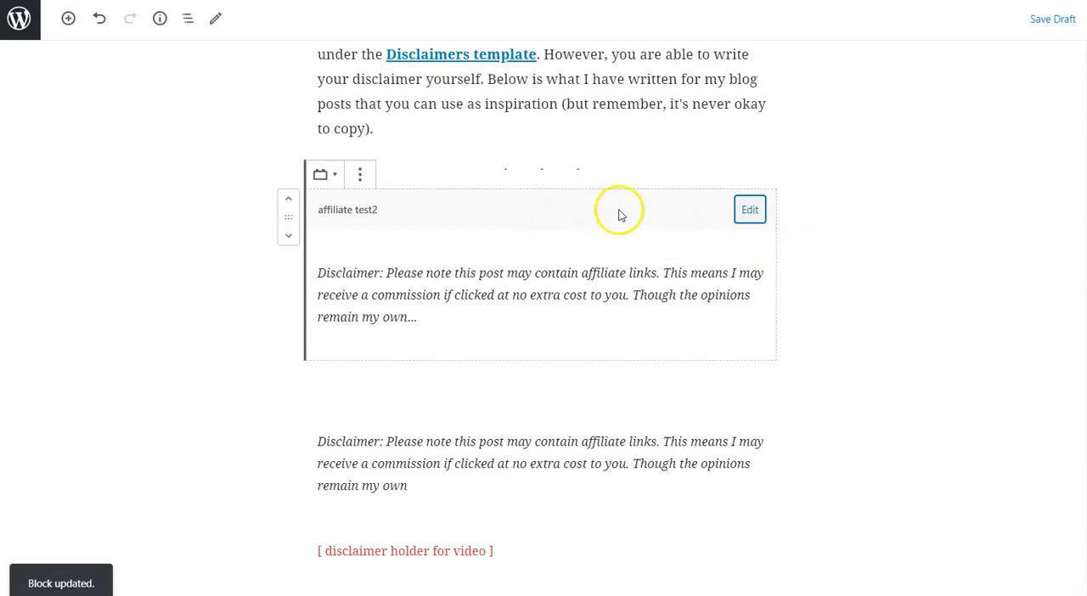
{"action": "mouse_move", "coordinate": [554, 331]}
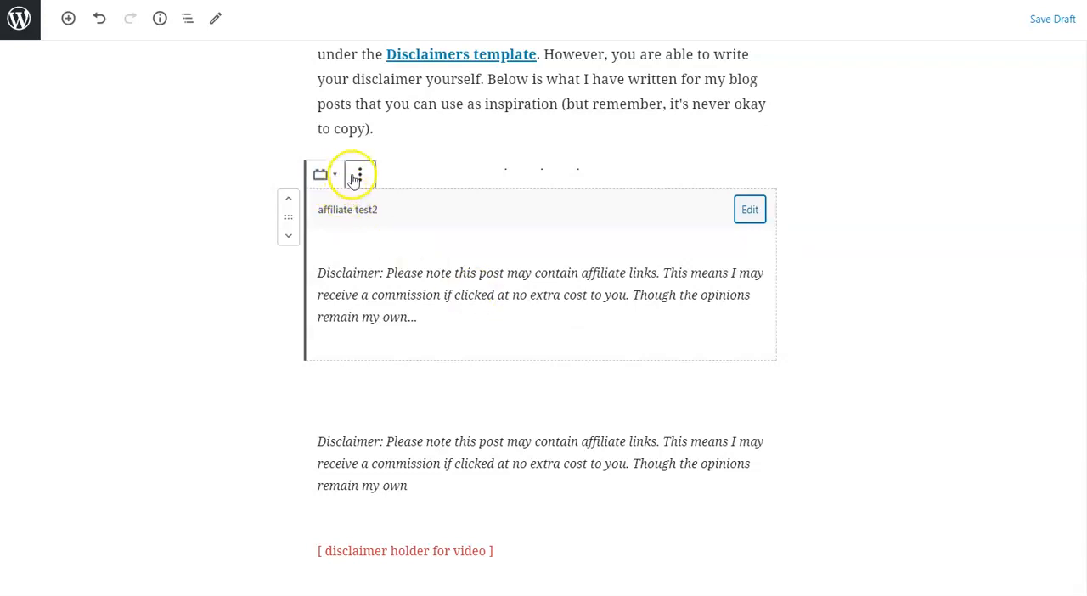
{"action": "mouse_move", "coordinate": [858, 355]}
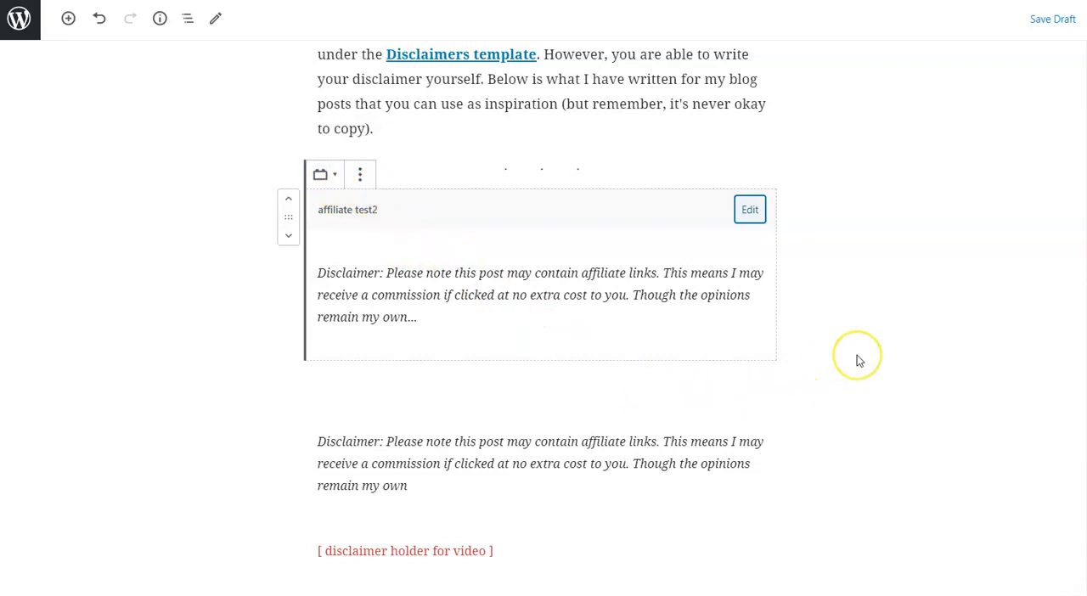
{"action": "mouse_move", "coordinate": [856, 355]}
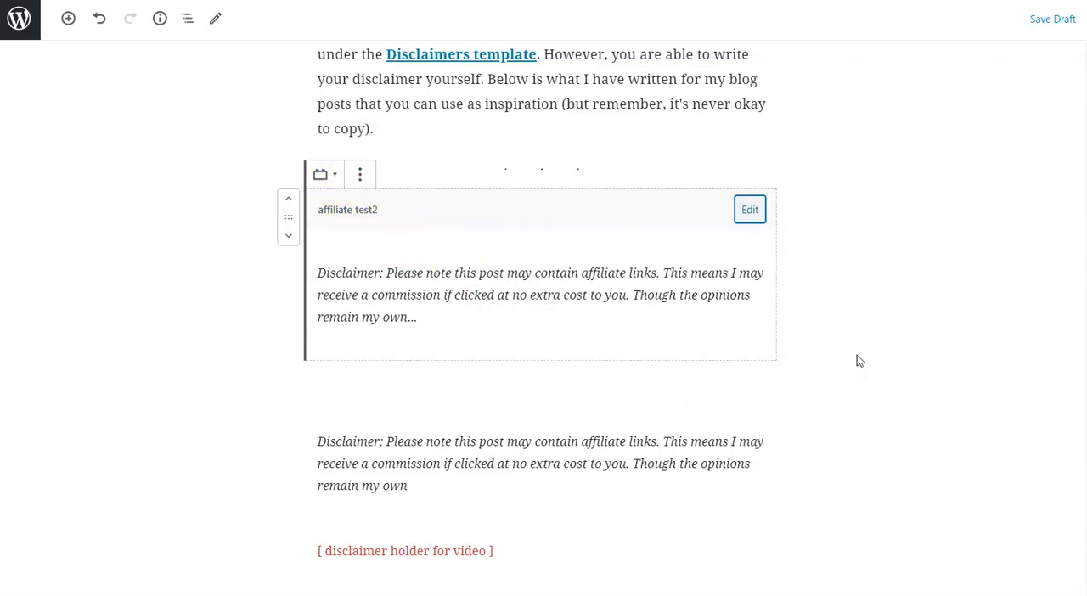